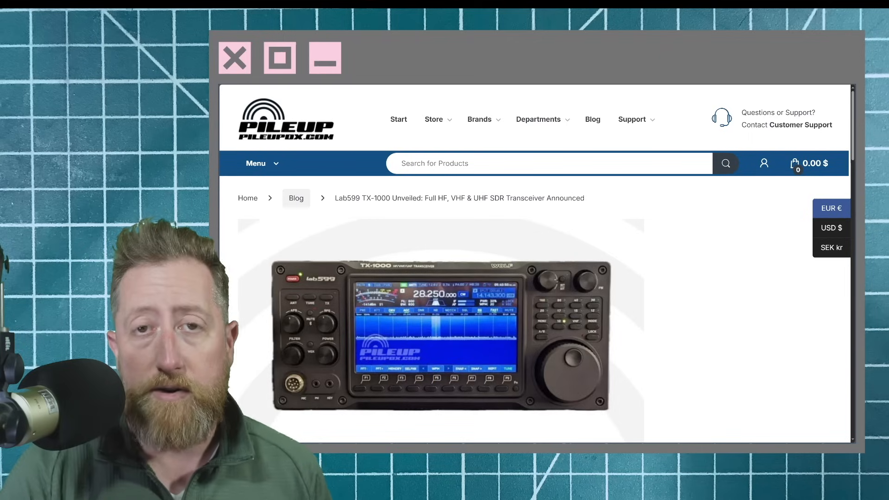
- Scroll the TX-1000 announcement past the photo and intro to the Key Features list
{"action": "scroll", "scroll_direction": "down", "scroll_amount": 3}
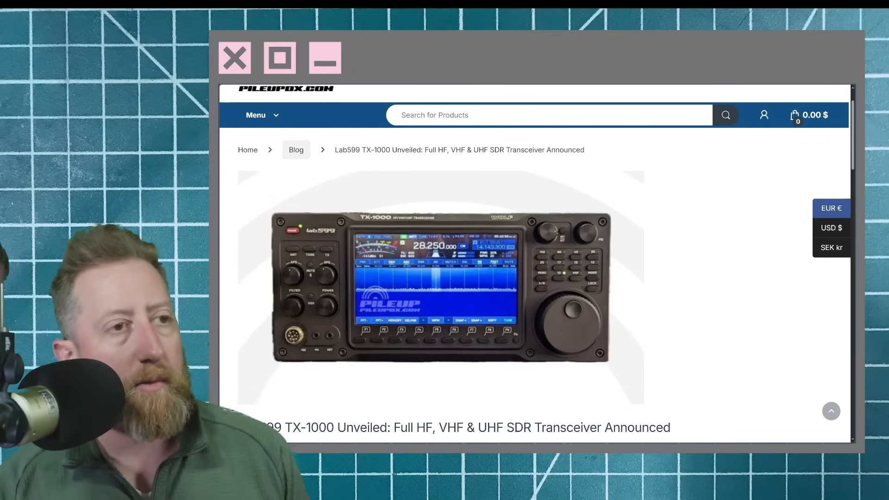
{"action": "scroll", "scroll_direction": "down", "scroll_amount": 3}
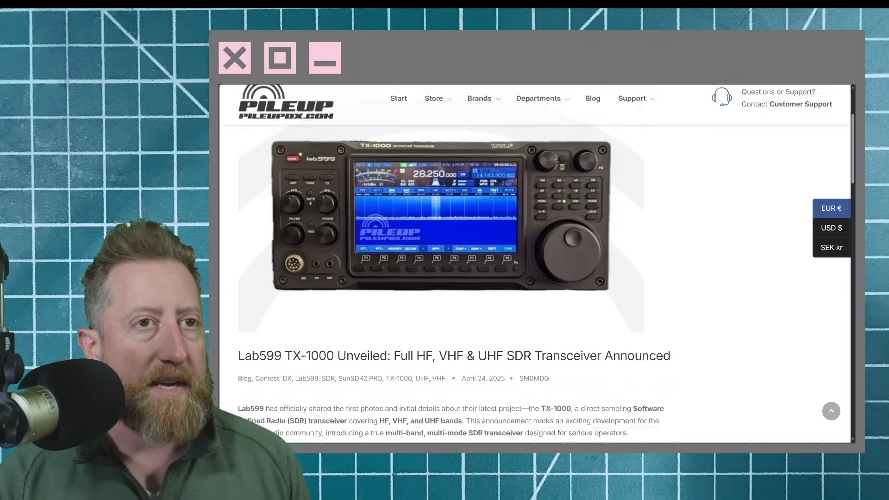
{"action": "scroll", "scroll_direction": "down", "scroll_amount": 3}
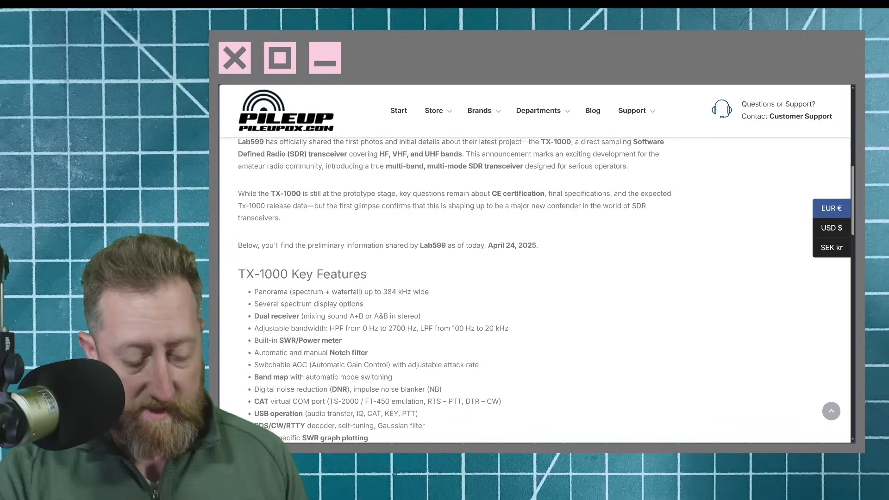
{"action": "mouse_move", "coordinate": [500, 304]}
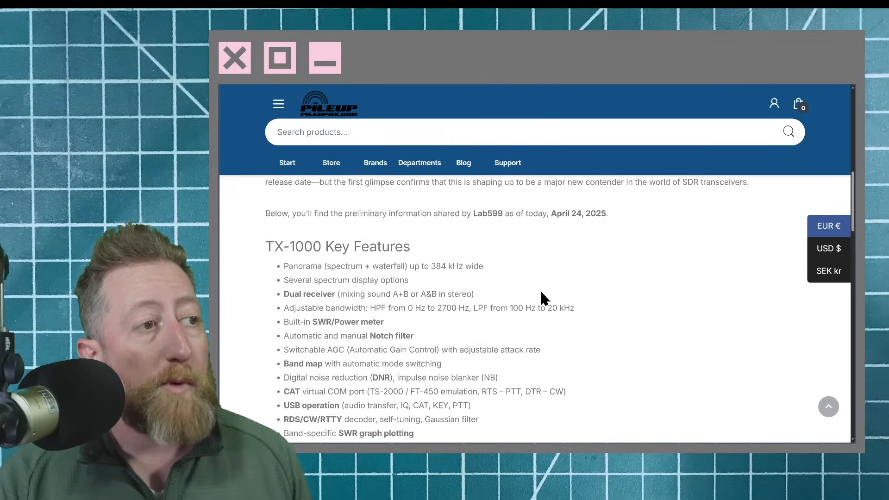
- Scroll the Key Features list down from Notch filter to TCXO frequency stability
{"action": "scroll", "scroll_direction": "down", "scroll_amount": 3}
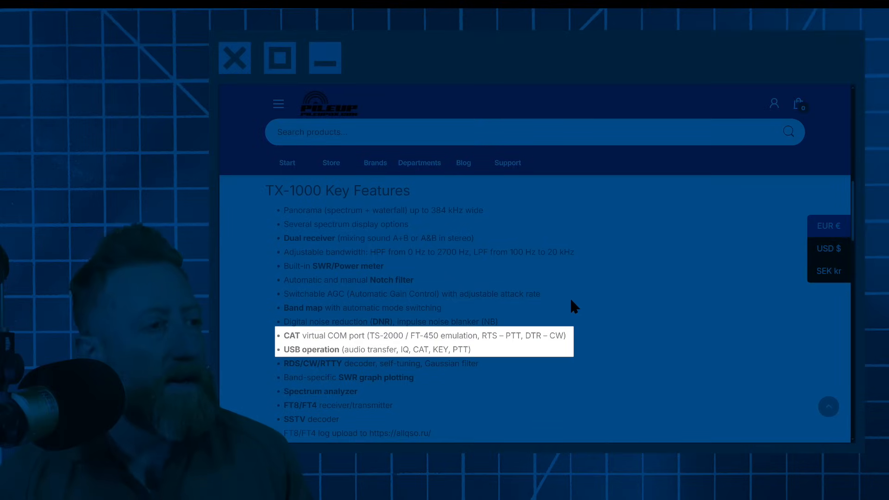
{"action": "scroll", "scroll_direction": "down", "scroll_amount": 3}
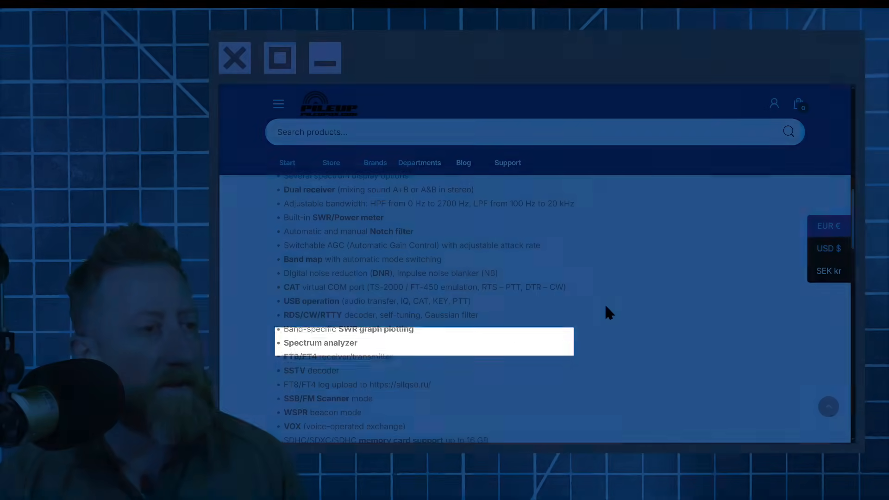
{"action": "scroll", "scroll_direction": "down", "scroll_amount": 3}
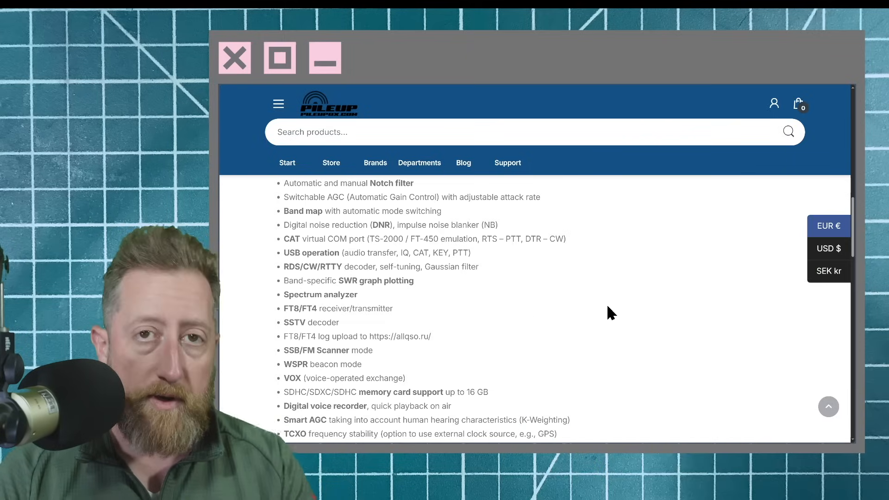
- Highlight the Spectrum analyzer and SWR graph plotting features in the list
{"action": "double_click", "coordinate": [320, 295]}
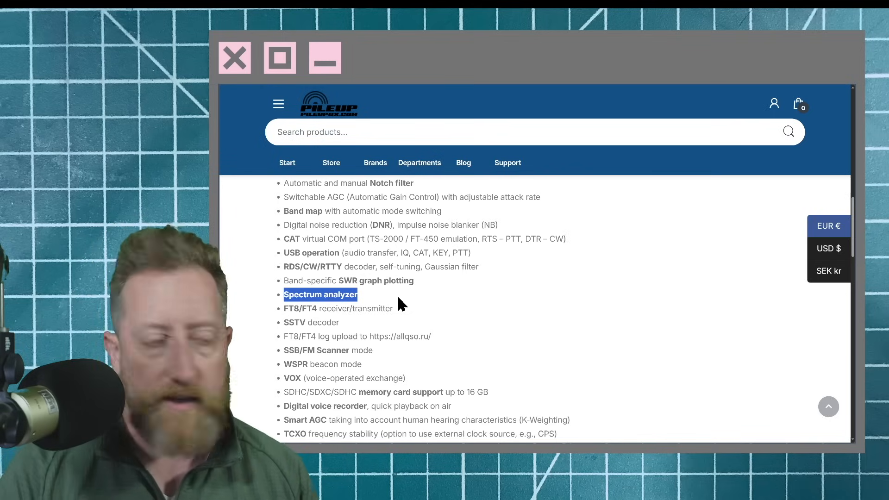
{"action": "double_click", "coordinate": [375, 280]}
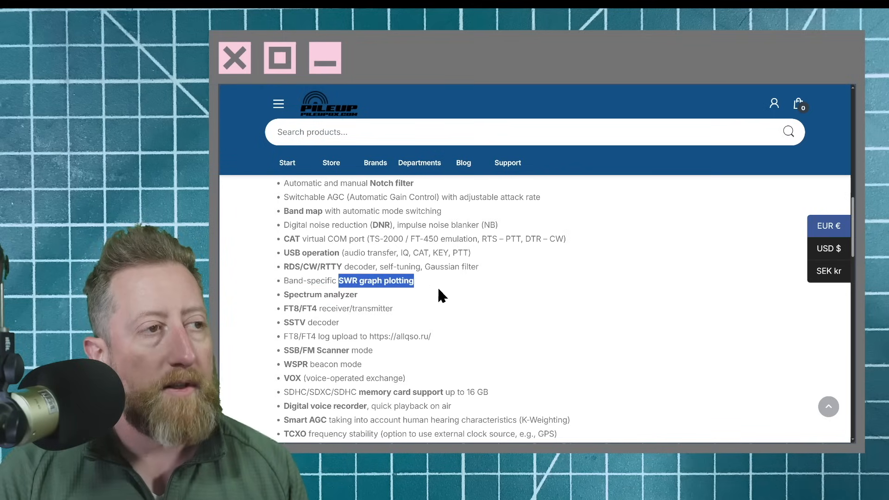
{"action": "left_click", "coordinate": [432, 303]}
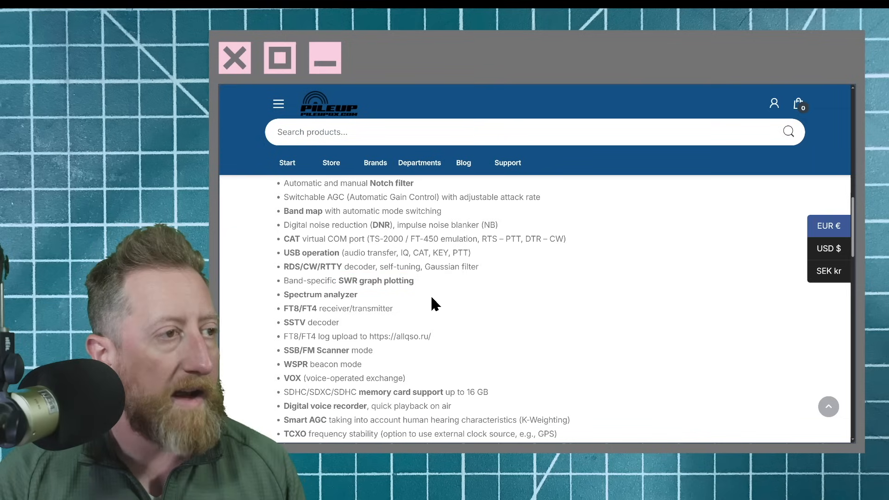
{"action": "double_click", "coordinate": [320, 294]}
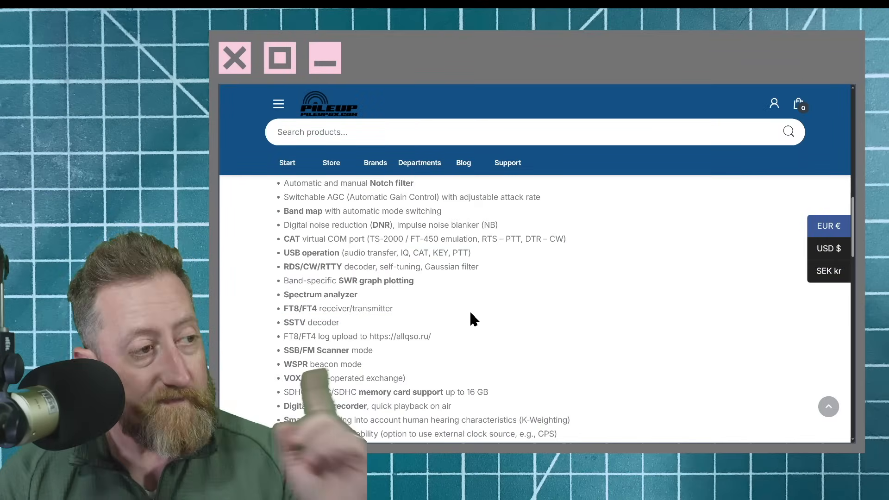
{"action": "double_click", "coordinate": [311, 323]}
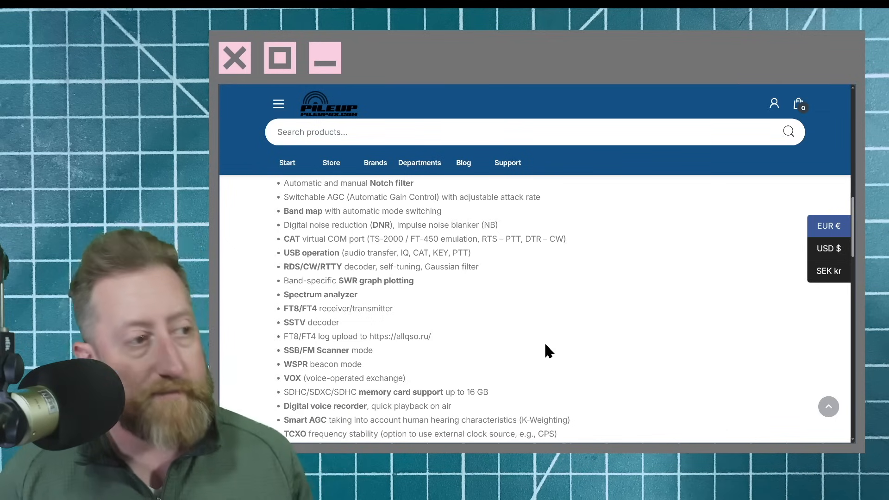
{"action": "mouse_move", "coordinate": [285, 335]}
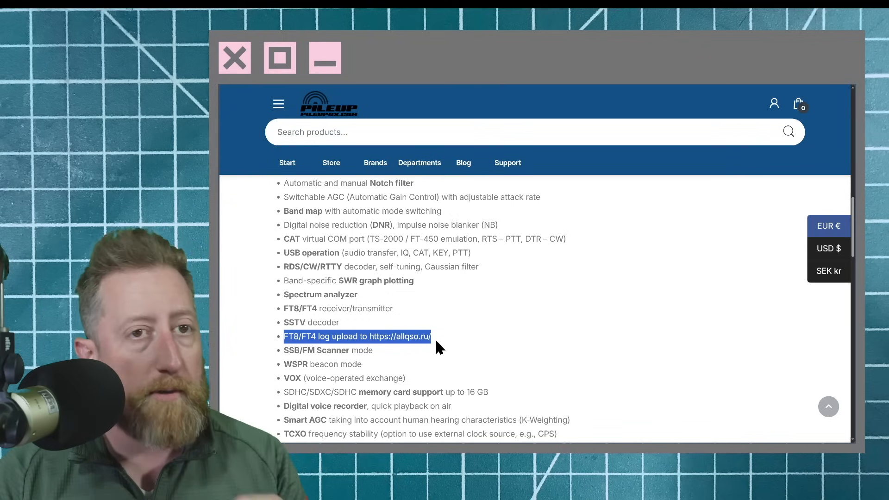
{"action": "mouse_move", "coordinate": [520, 375]}
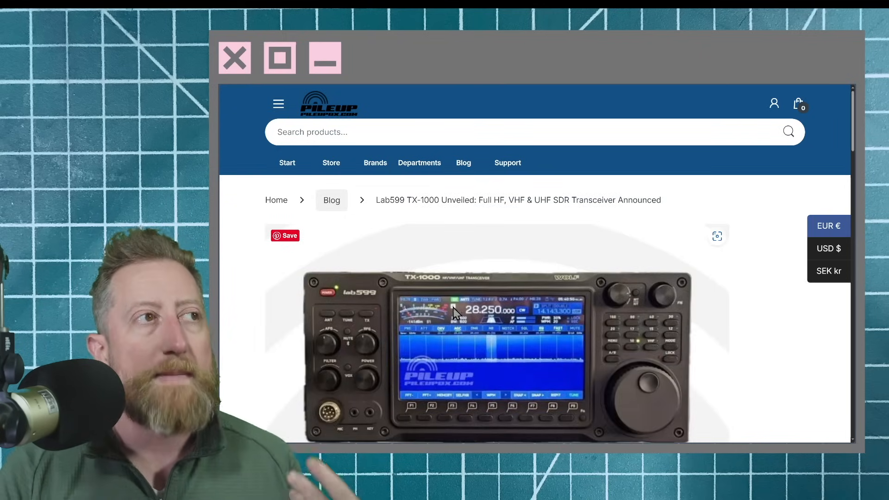
{"action": "mouse_move", "coordinate": [465, 289]}
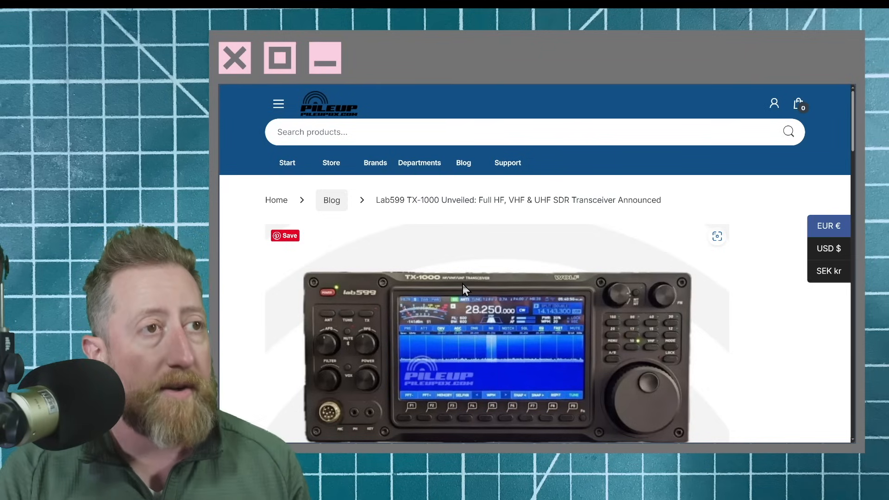
- Scroll to the final entries: WiFi, remote control and self-identification beacon
{"action": "scroll", "scroll_direction": "down", "scroll_amount": 3}
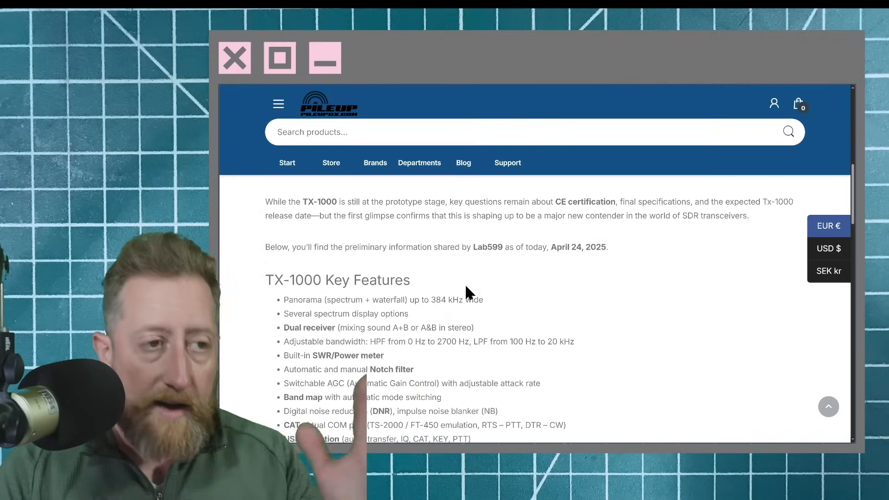
{"action": "scroll", "scroll_direction": "down", "scroll_amount": 3}
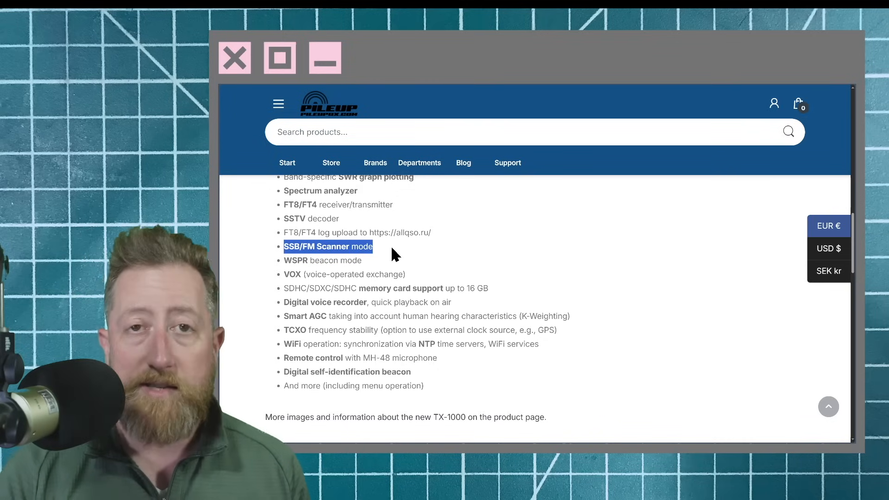
{"action": "mouse_move", "coordinate": [380, 258]}
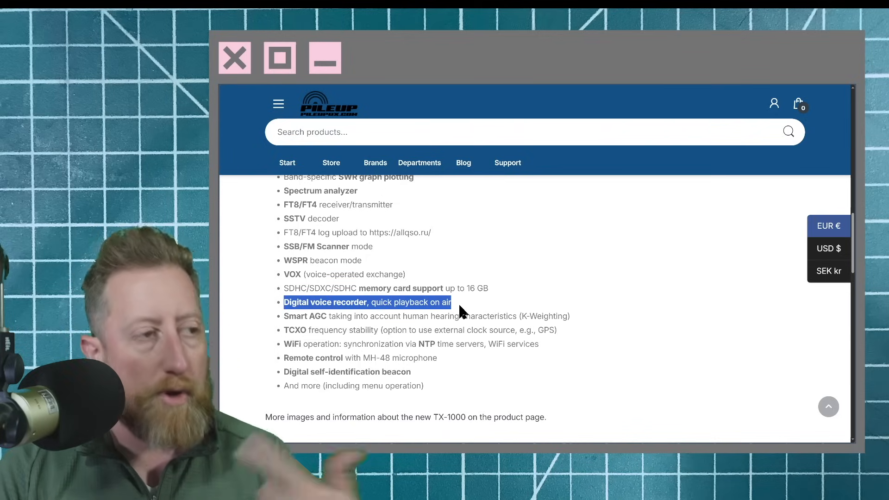
- Highlight the Smart AGC and NTP feature words, then scroll back up the list
{"action": "left_click", "coordinate": [326, 320]}
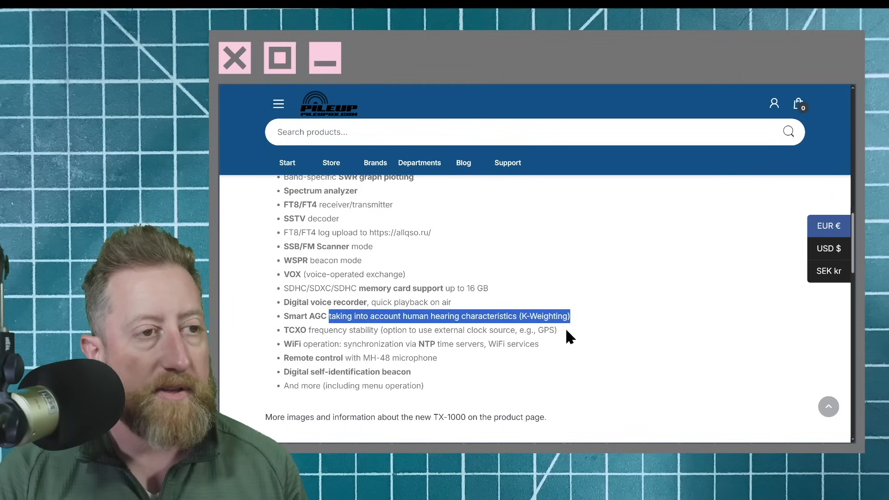
{"action": "double_click", "coordinate": [295, 330]}
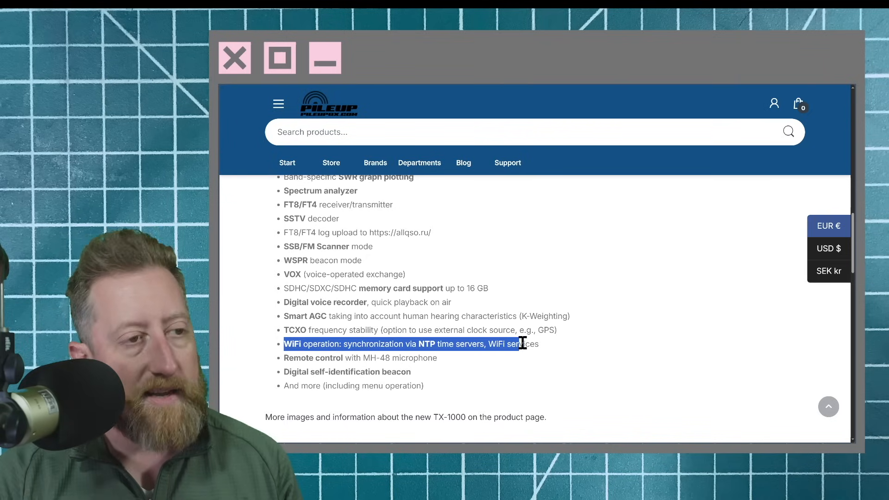
{"action": "double_click", "coordinate": [425, 344]}
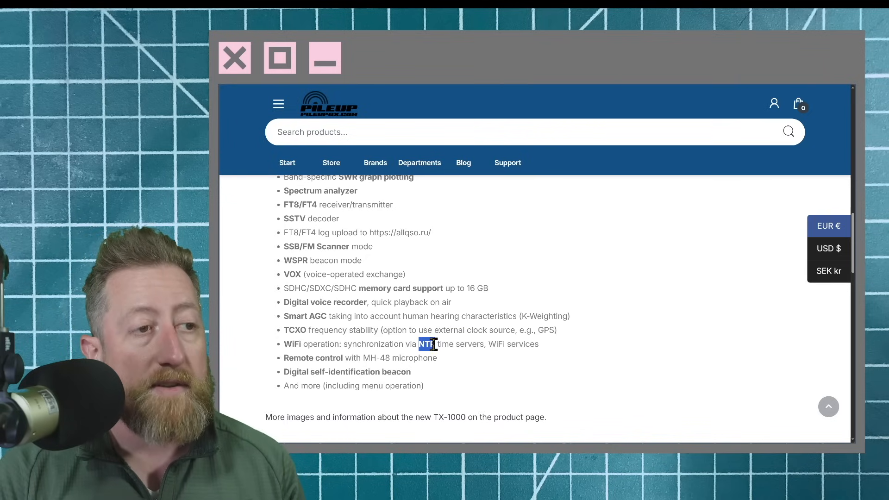
{"action": "mouse_move", "coordinate": [473, 371]}
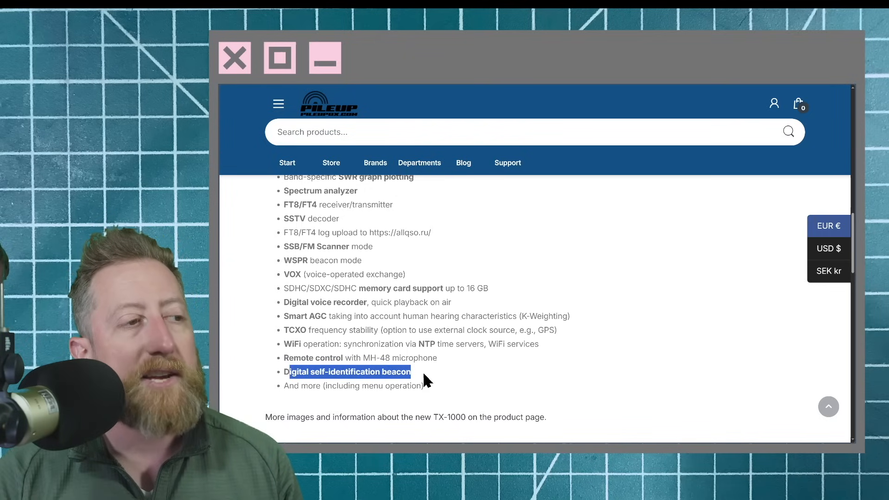
{"action": "scroll", "scroll_direction": "up", "scroll_amount": 3}
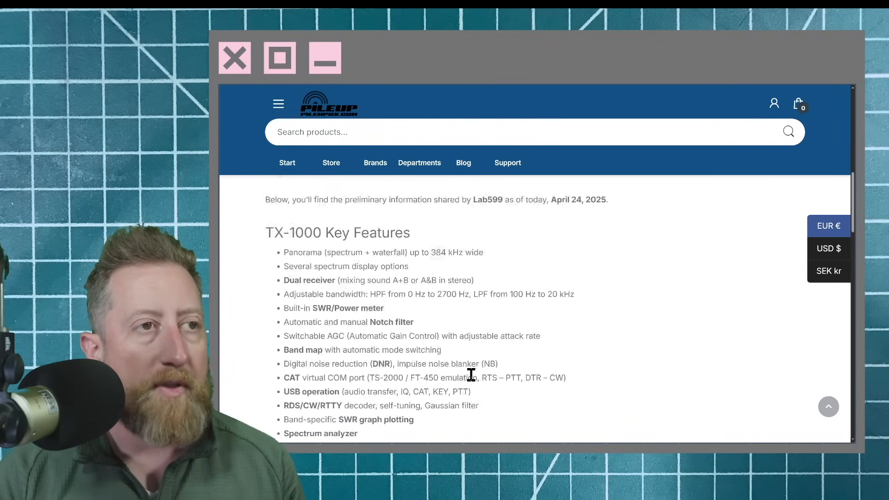
- Scroll up to the article's breadcrumb, transceiver photo and headline
{"action": "scroll", "scroll_direction": "up", "scroll_amount": 3}
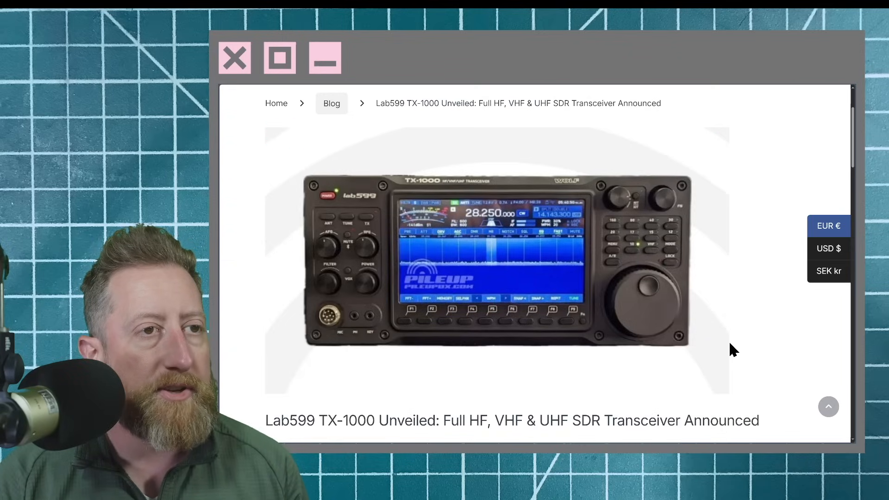
{"action": "mouse_move", "coordinate": [743, 349]}
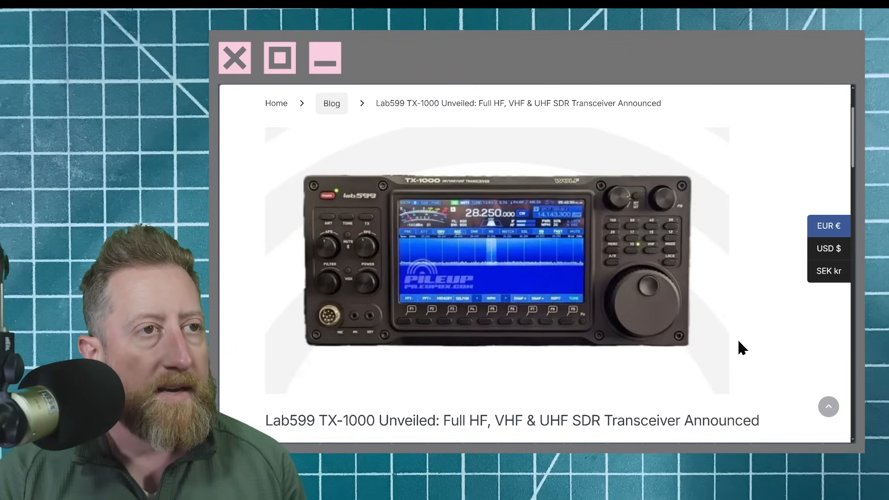
{"action": "mouse_move", "coordinate": [657, 297]}
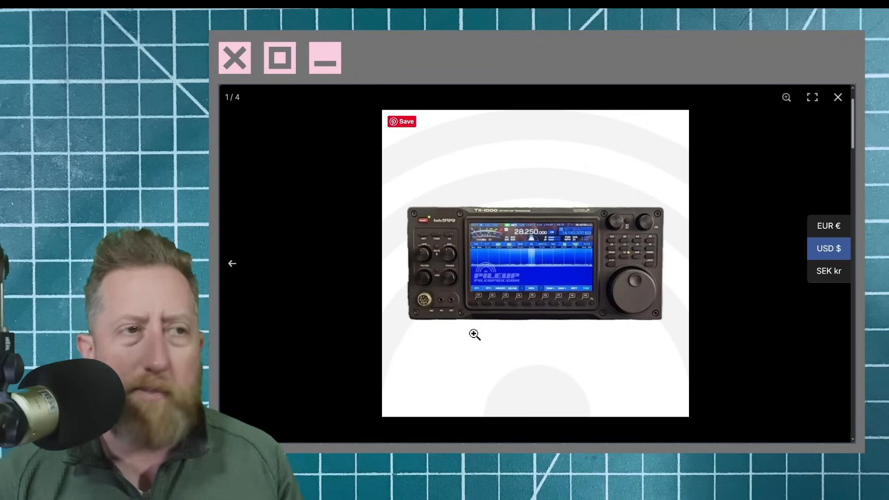
{"action": "mouse_move", "coordinate": [483, 318]}
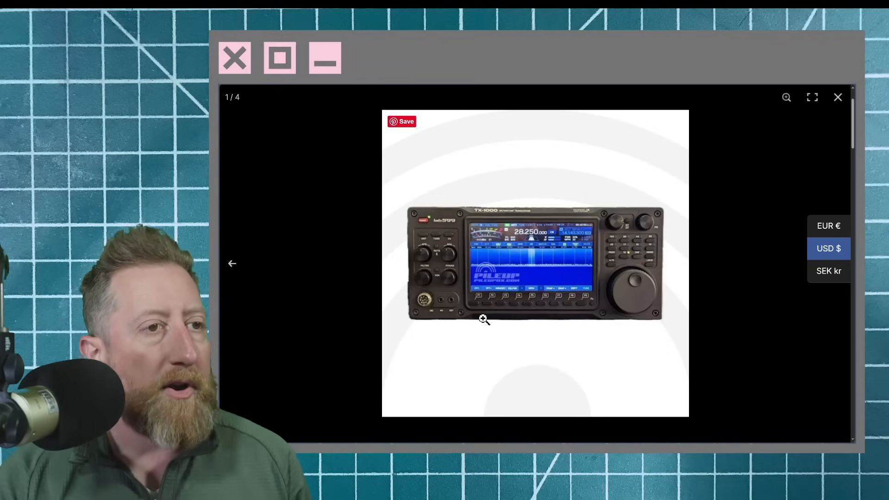
{"action": "mouse_move", "coordinate": [579, 317]}
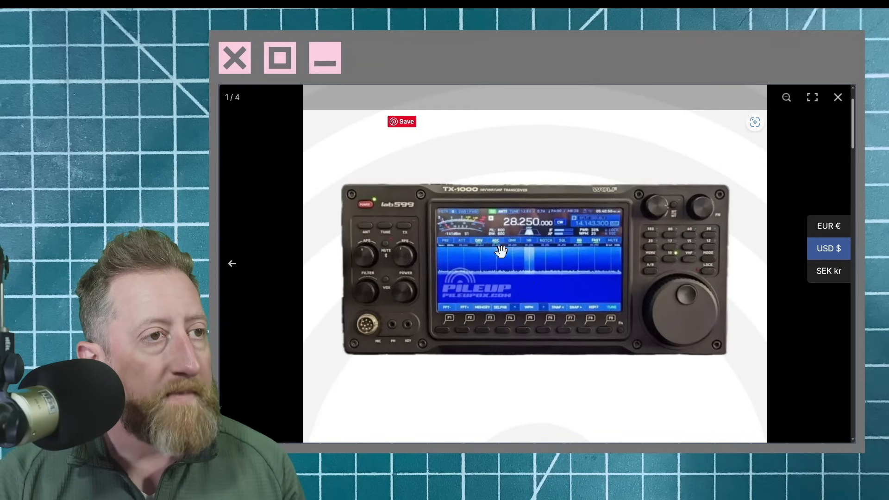
{"action": "mouse_move", "coordinate": [556, 246]}
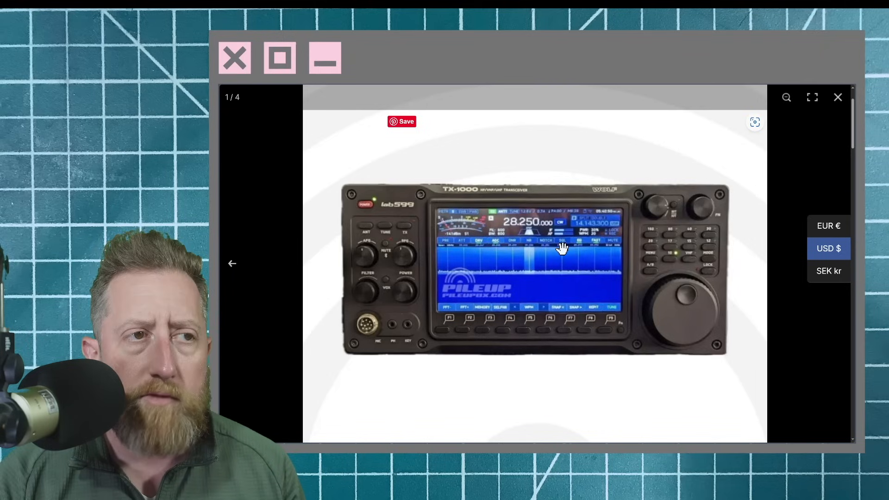
{"action": "mouse_move", "coordinate": [599, 247]}
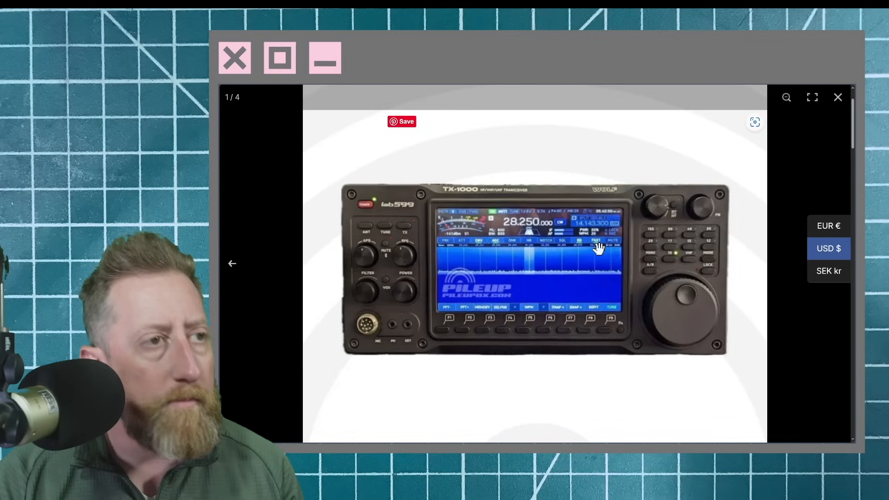
{"action": "mouse_move", "coordinate": [459, 221]}
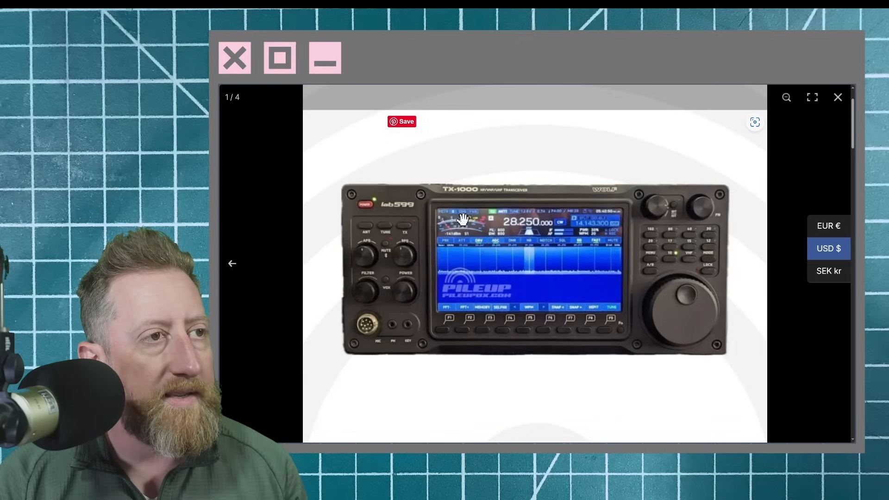
{"action": "mouse_move", "coordinate": [492, 226]}
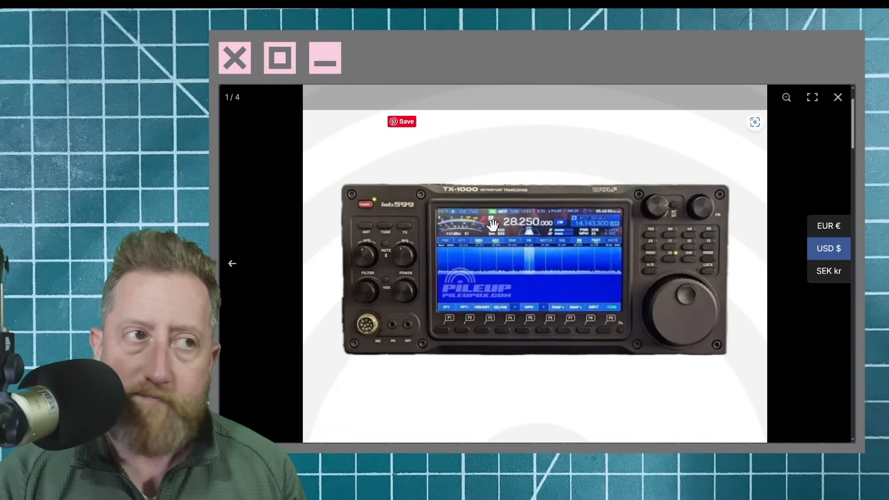
{"action": "mouse_move", "coordinate": [468, 223]}
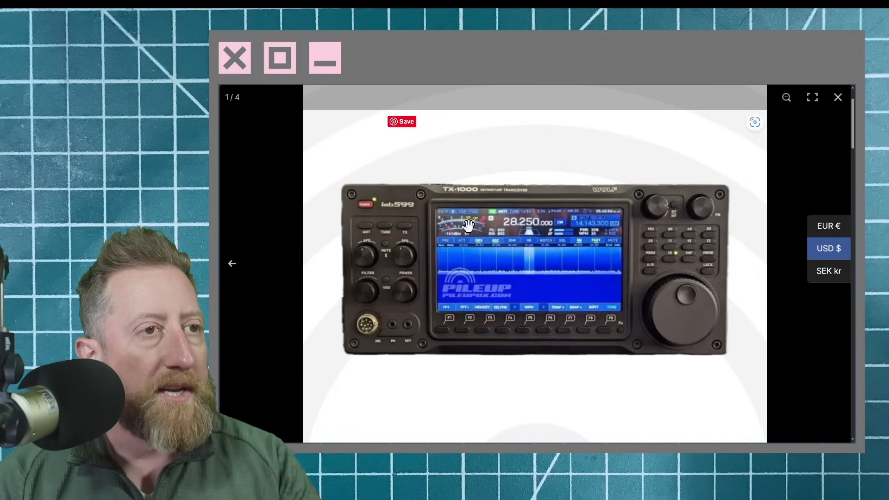
{"action": "mouse_move", "coordinate": [532, 221]}
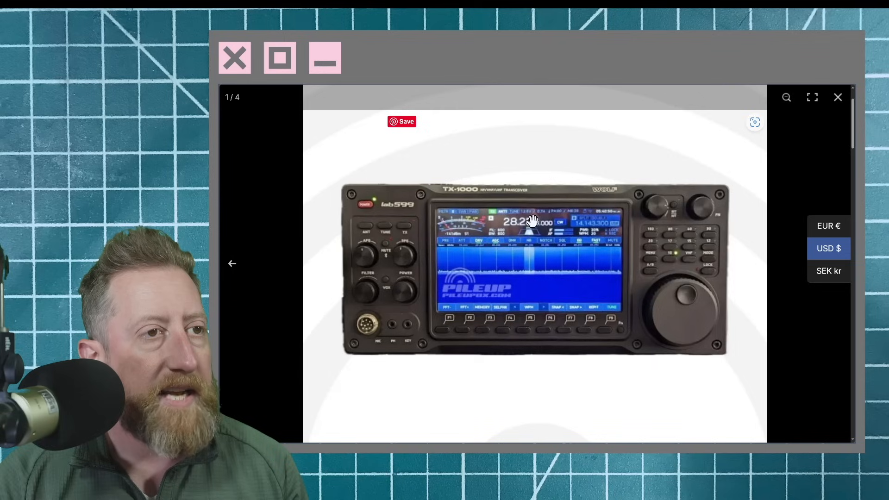
{"action": "mouse_move", "coordinate": [616, 230]}
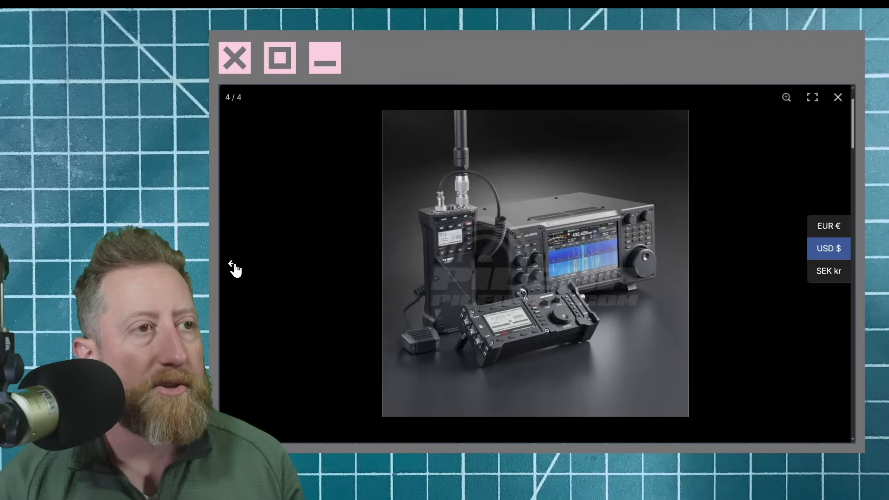
- Step back three TX-1000 photos in the gallery, then close it
{"action": "left_click", "coordinate": [232, 264]}
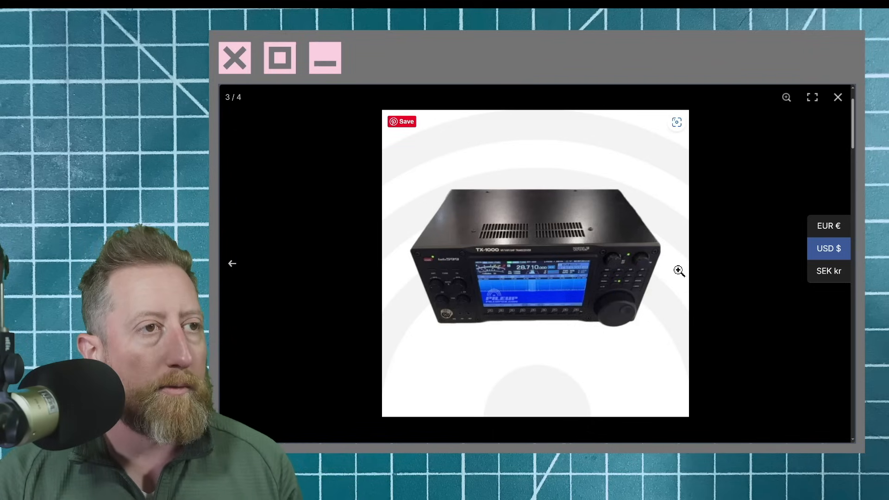
{"action": "left_click", "coordinate": [232, 263]}
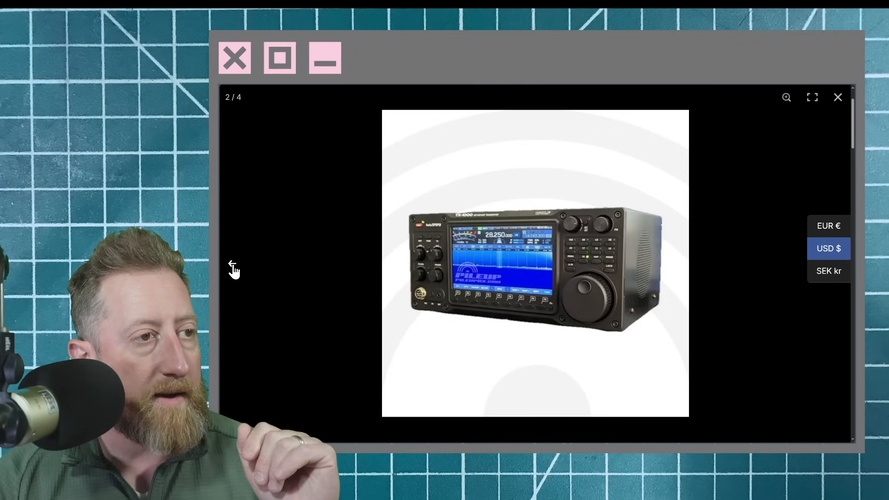
{"action": "left_click", "coordinate": [234, 268]}
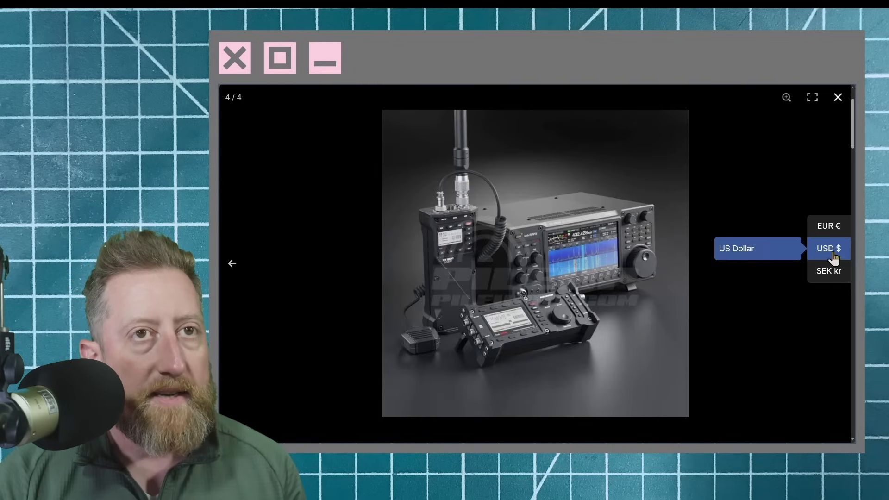
{"action": "left_click", "coordinate": [838, 97]}
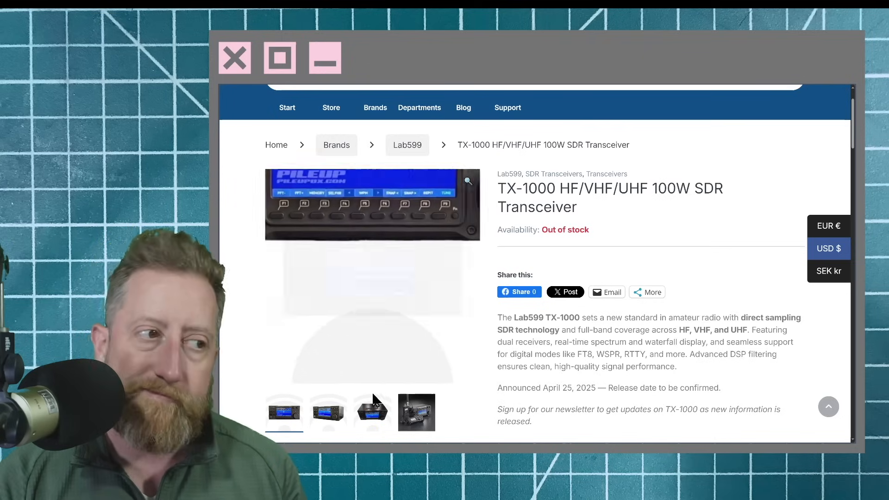
- Scroll through the *FUTURE RADIO* Lab599 TX-1000 blog post
{"action": "scroll", "scroll_direction": "down", "scroll_amount": 3}
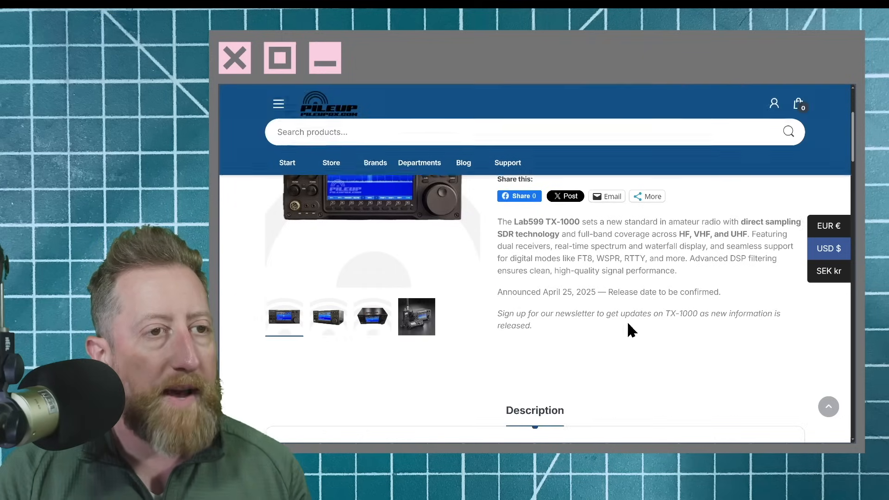
{"action": "scroll", "scroll_direction": "up", "scroll_amount": 3}
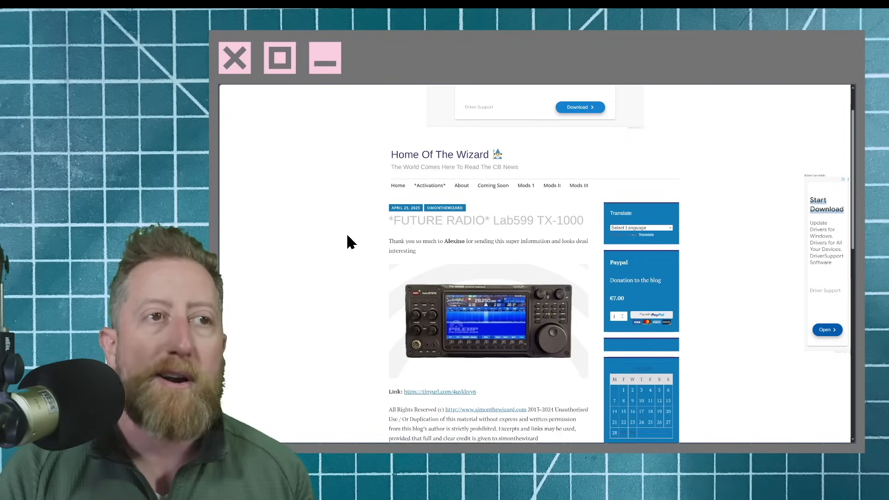
{"action": "scroll", "scroll_direction": "down", "scroll_amount": 3}
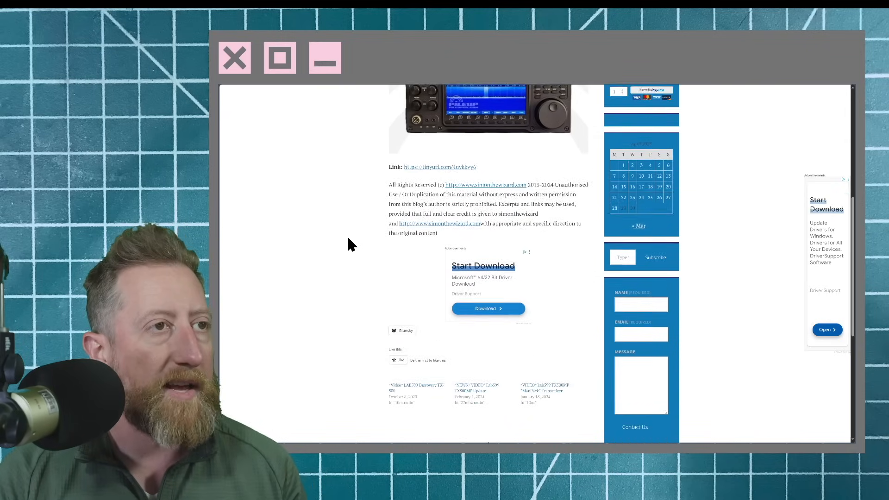
{"action": "scroll", "scroll_direction": "up", "scroll_amount": 3}
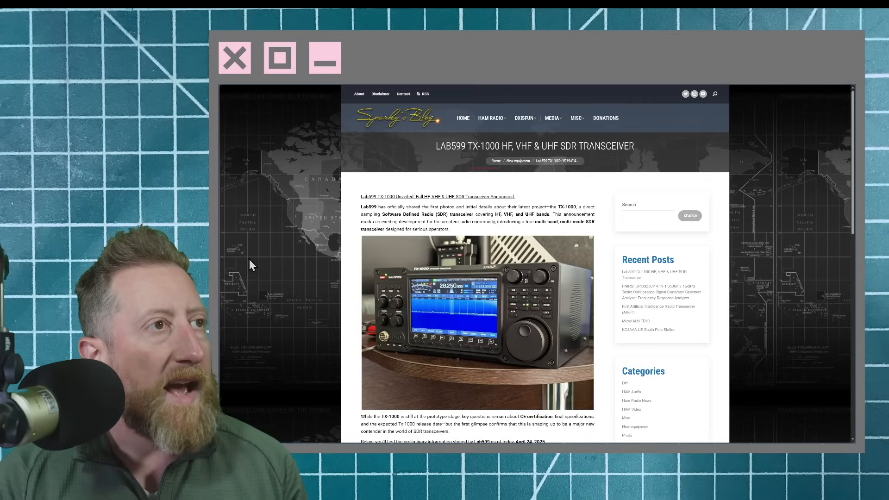
{"action": "mouse_move", "coordinate": [305, 251]}
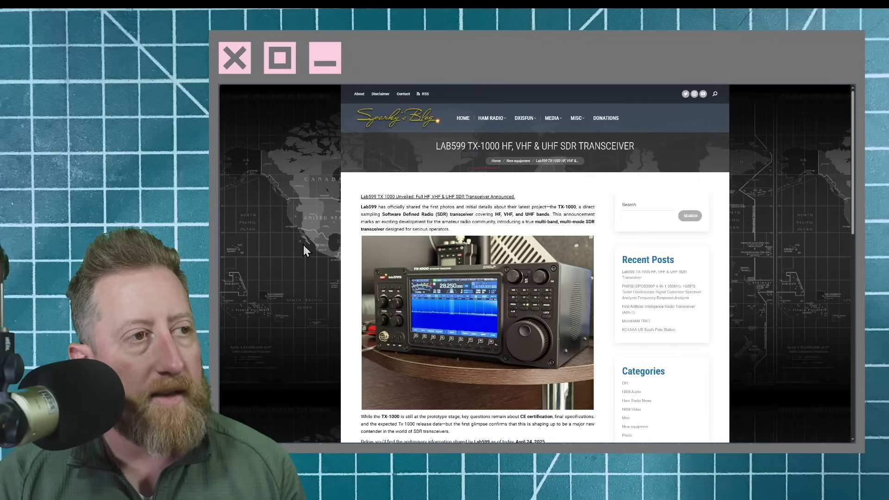
{"action": "mouse_move", "coordinate": [451, 309]}
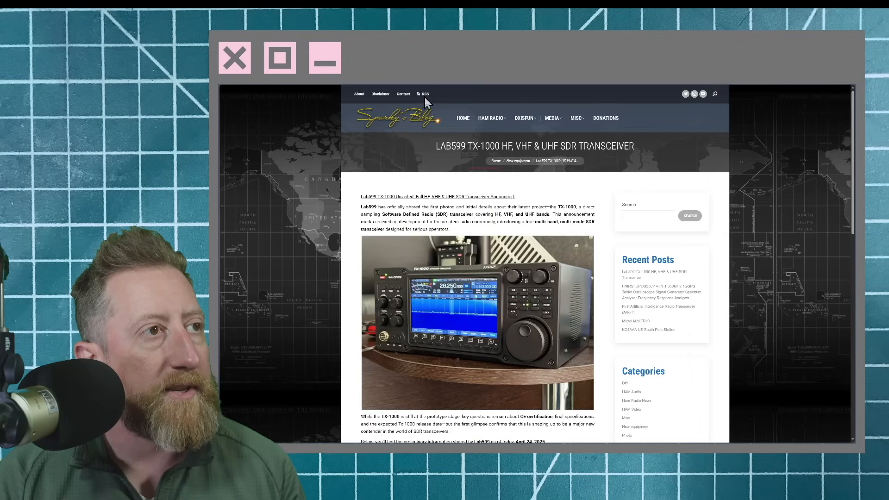
{"action": "mouse_move", "coordinate": [361, 359]}
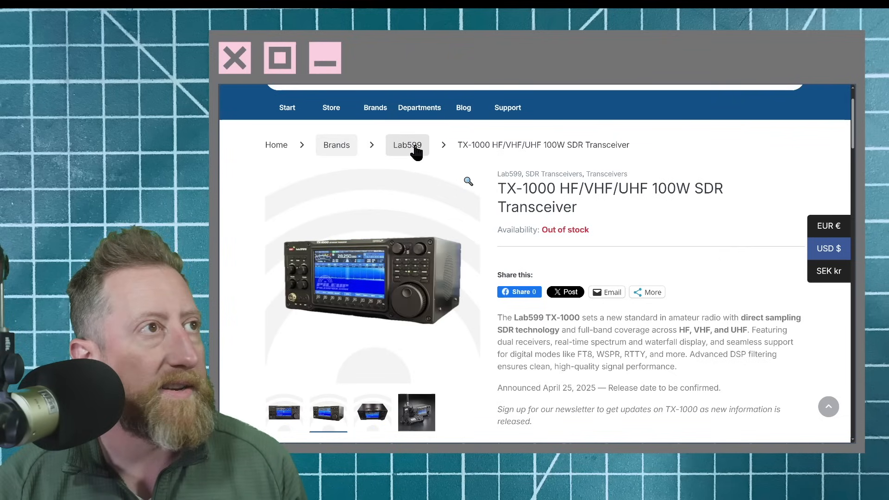
- Open the Lab599 brand page from the product's breadcrumb link
{"action": "left_click", "coordinate": [406, 144]}
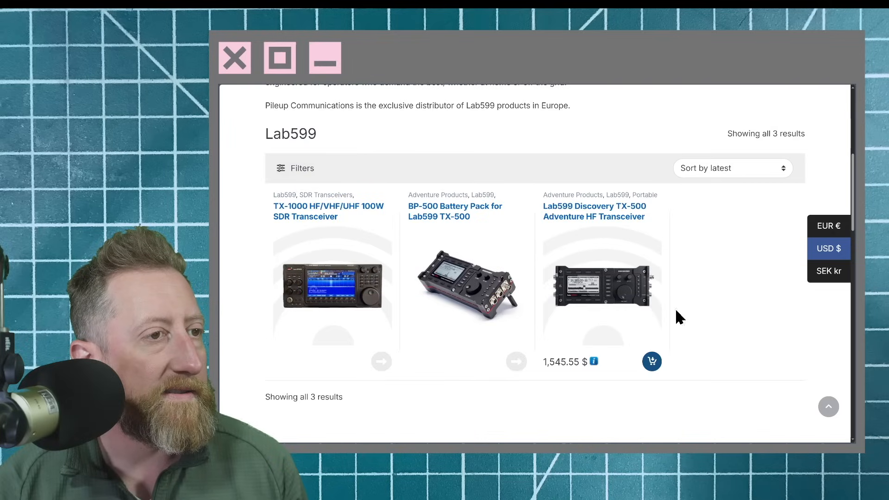
{"action": "mouse_move", "coordinate": [698, 306]}
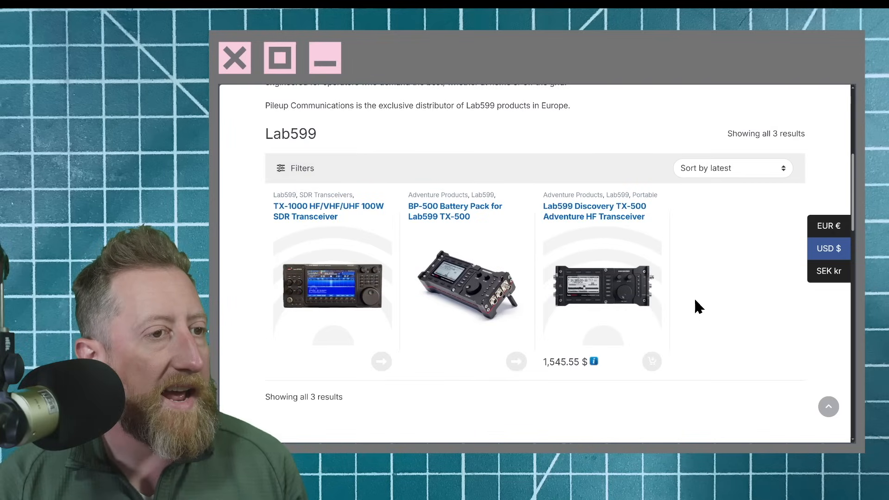
{"action": "mouse_move", "coordinate": [644, 250]}
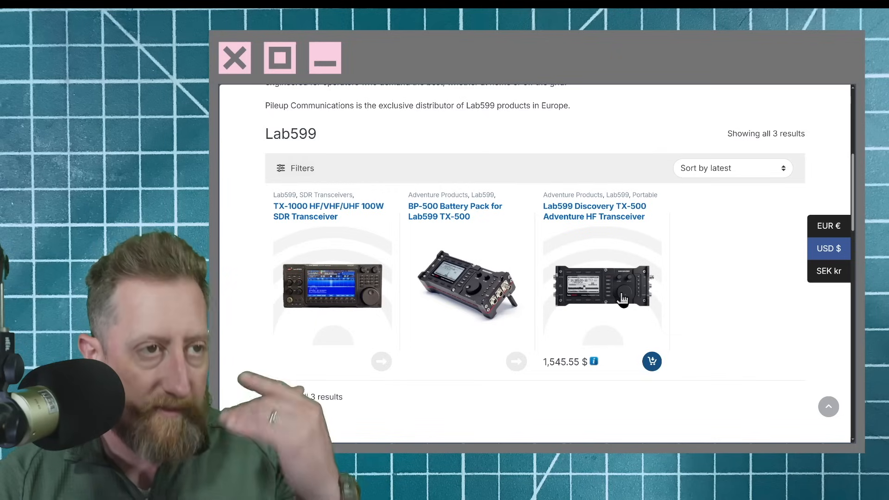
{"action": "mouse_move", "coordinate": [609, 323]}
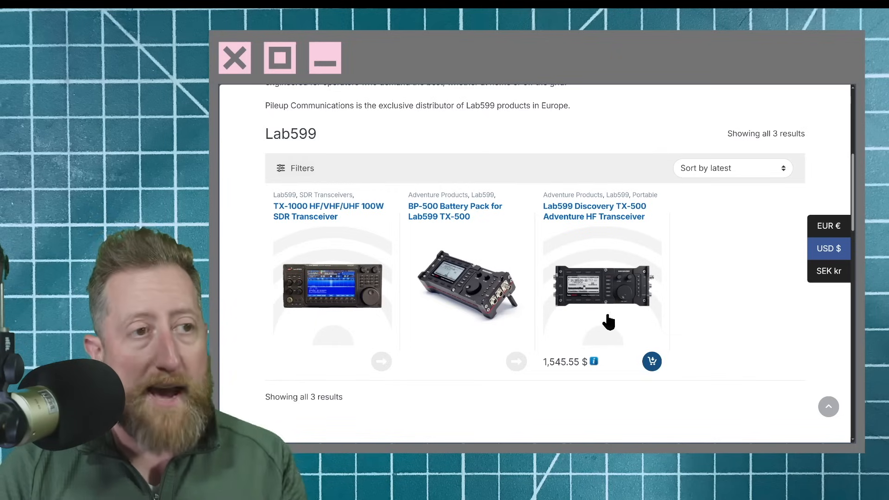
{"action": "mouse_move", "coordinate": [515, 362]}
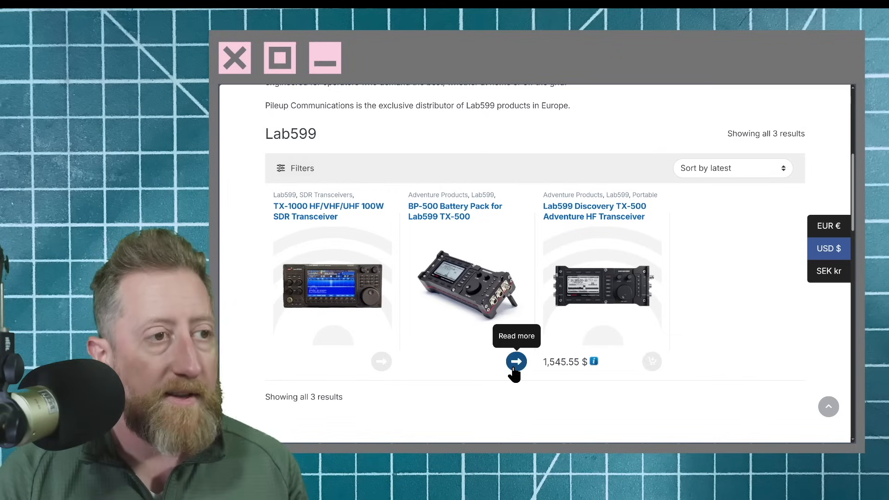
{"action": "mouse_move", "coordinate": [346, 295]}
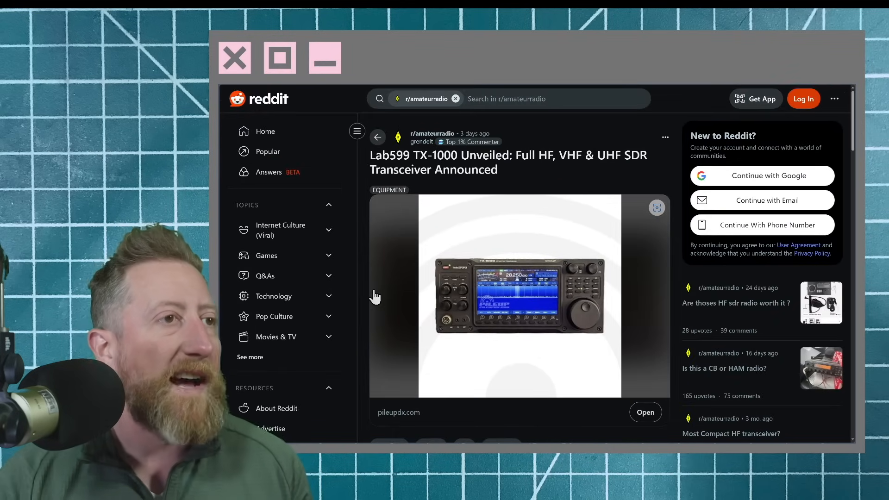
{"action": "mouse_move", "coordinate": [400, 266]}
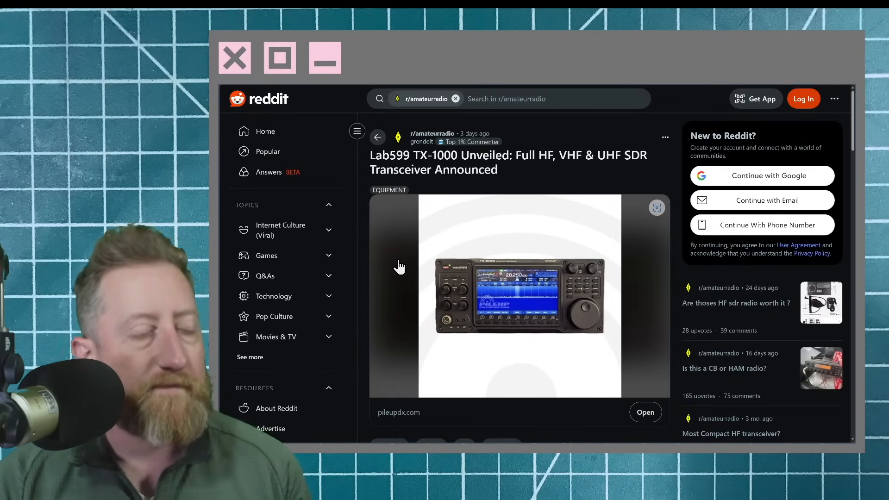
- Scroll the TX-1000 Reddit thread down to the comments about the prototype stage
{"action": "scroll", "scroll_direction": "down", "scroll_amount": 3}
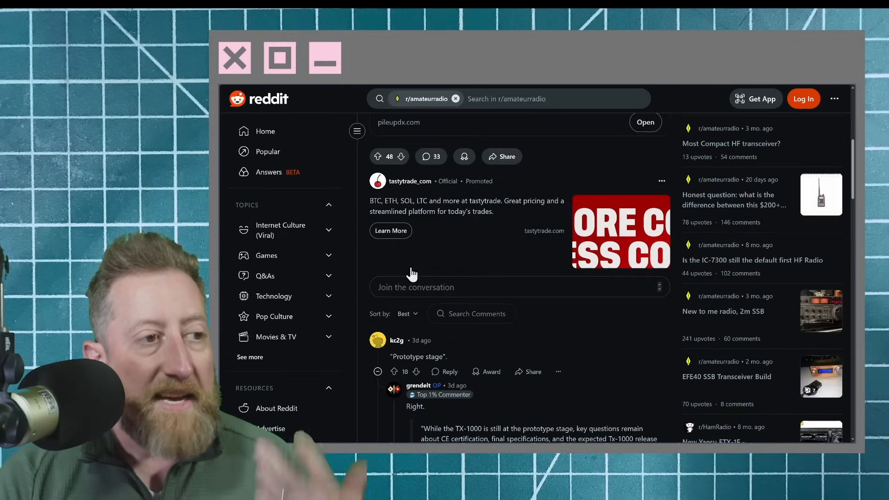
{"action": "scroll", "scroll_direction": "down", "scroll_amount": 3}
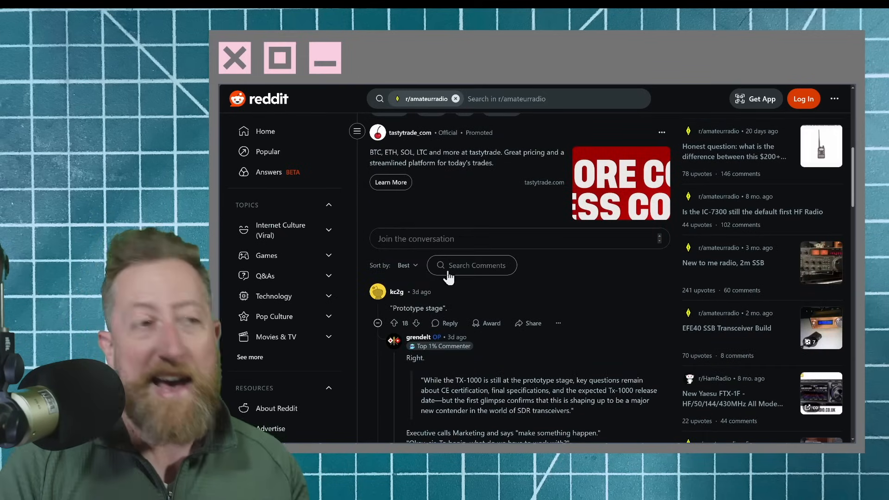
{"action": "double_click", "coordinate": [418, 308]}
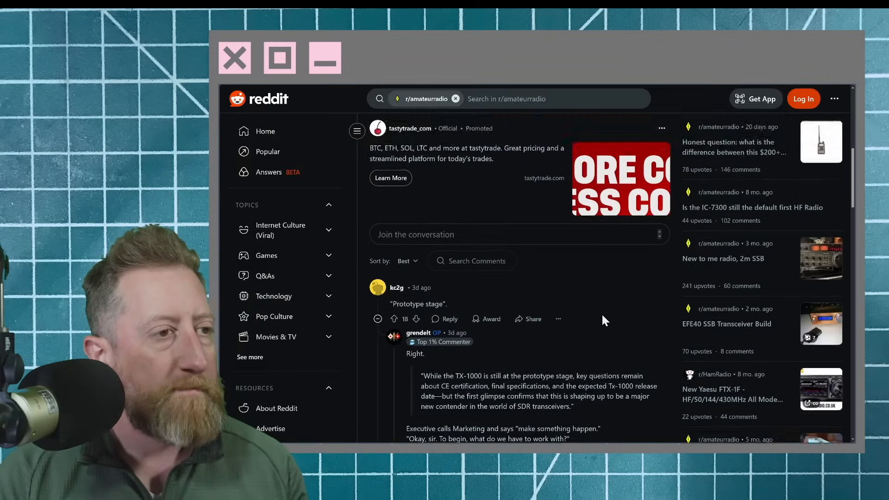
{"action": "scroll", "scroll_direction": "down", "scroll_amount": 3}
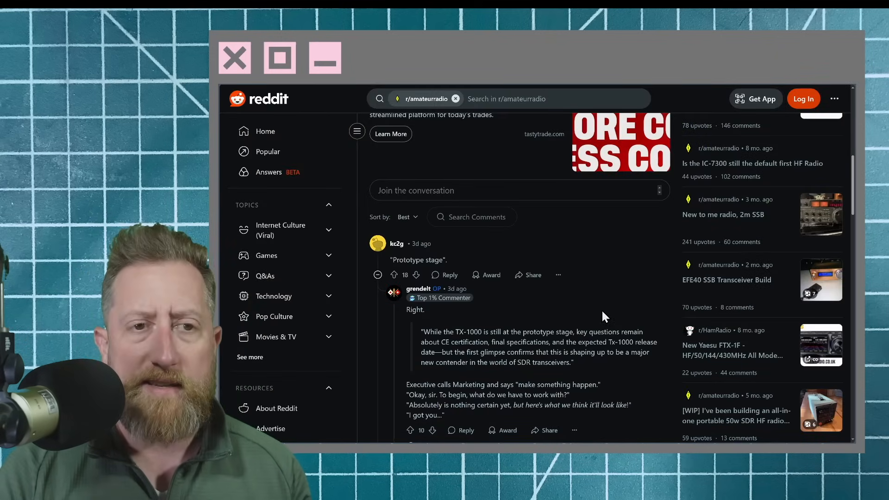
{"action": "mouse_move", "coordinate": [506, 189]}
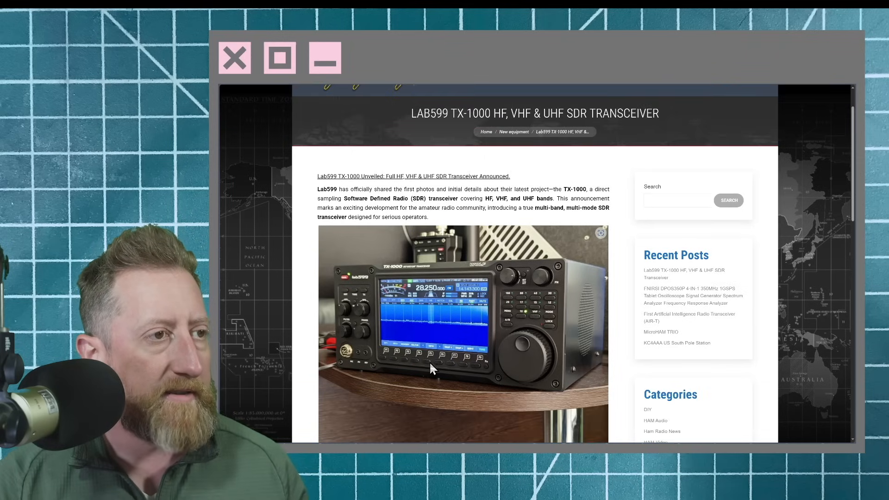
{"action": "mouse_move", "coordinate": [472, 304]}
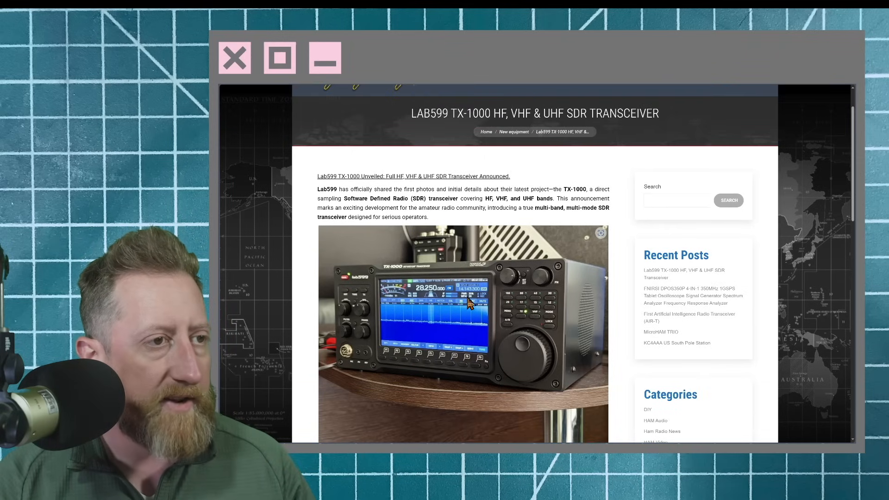
{"action": "mouse_move", "coordinate": [491, 319]}
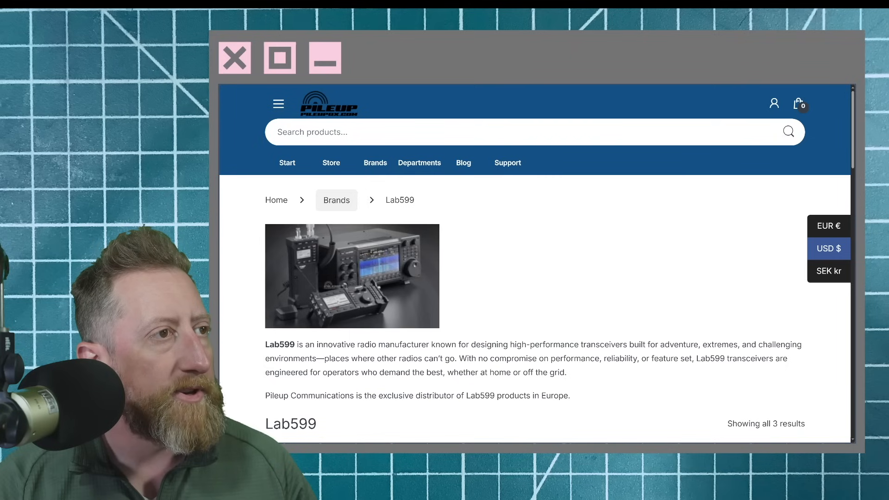
- Scroll to the TX-1000 gallery and view its screen close-up and Lab599 group photos
{"action": "scroll", "scroll_direction": "down", "scroll_amount": 3}
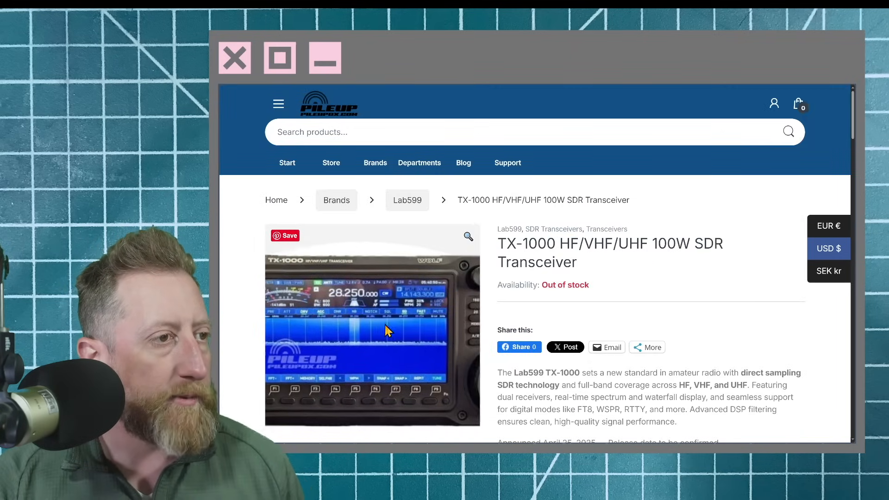
{"action": "scroll", "scroll_direction": "down", "scroll_amount": 3}
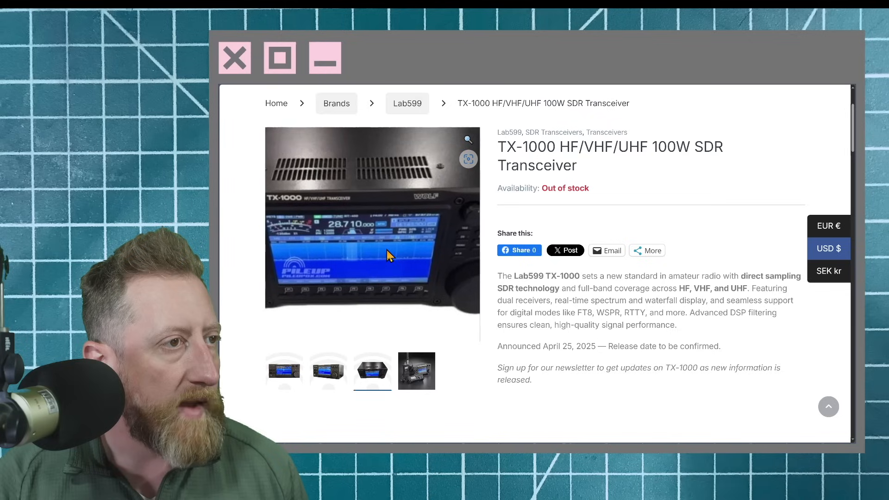
{"action": "left_click", "coordinate": [328, 371]}
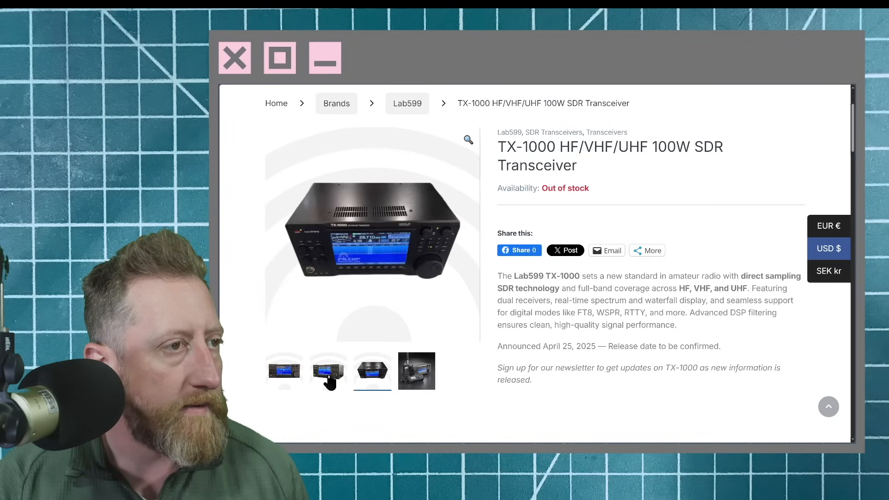
{"action": "left_click", "coordinate": [327, 372]}
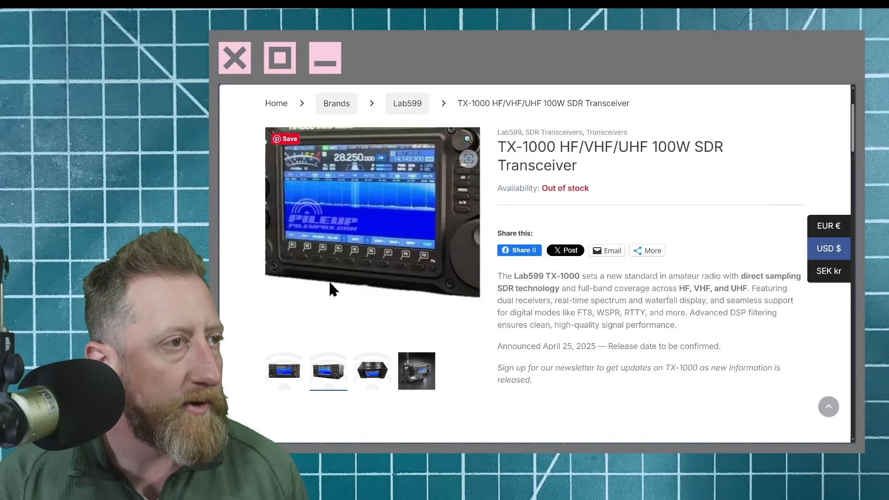
{"action": "left_click", "coordinate": [416, 372]}
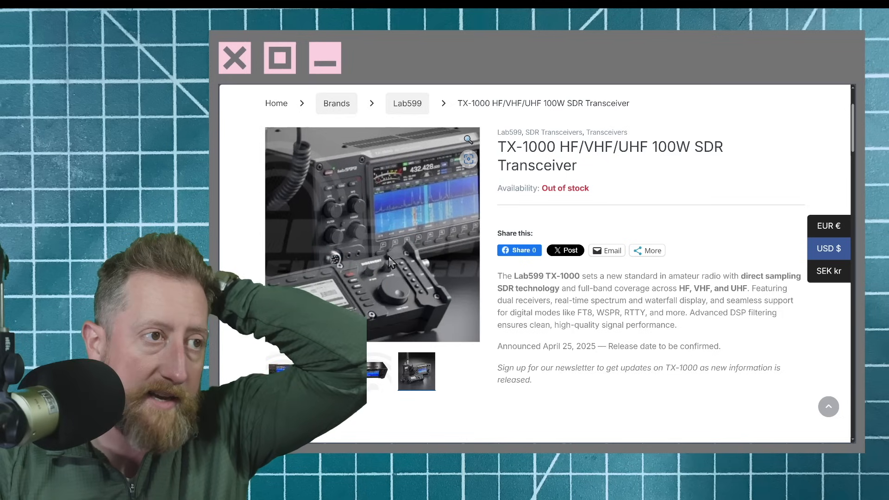
{"action": "scroll", "scroll_direction": "down", "scroll_amount": 3}
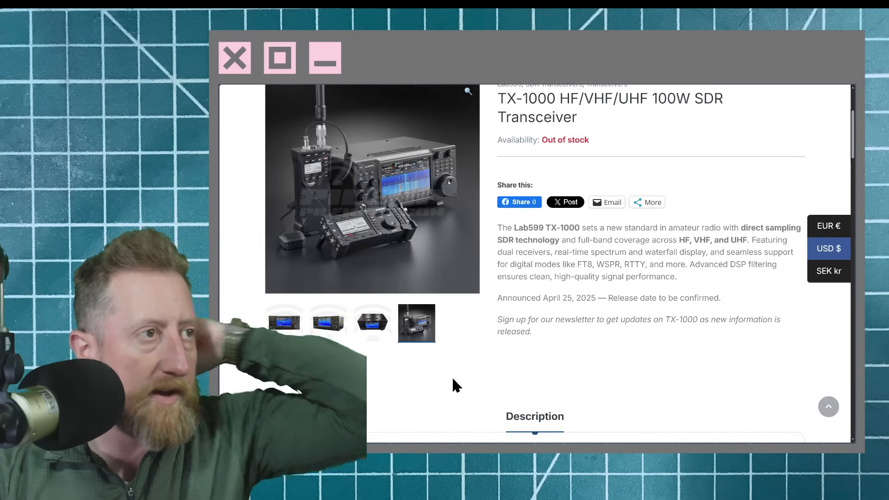
{"action": "scroll", "scroll_direction": "up", "scroll_amount": 3}
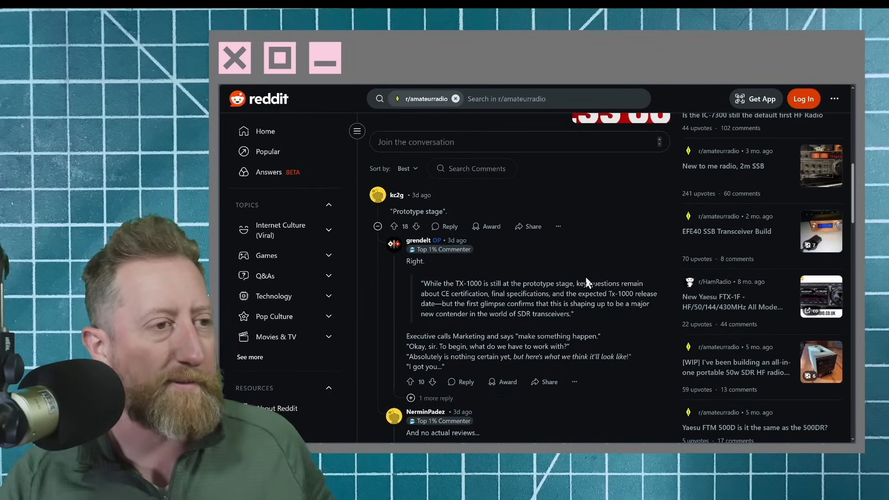
- Highlight the 'Looks expensive' comment and read down to the 20W and size-comparison comments
{"action": "scroll", "scroll_direction": "down", "scroll_amount": 3}
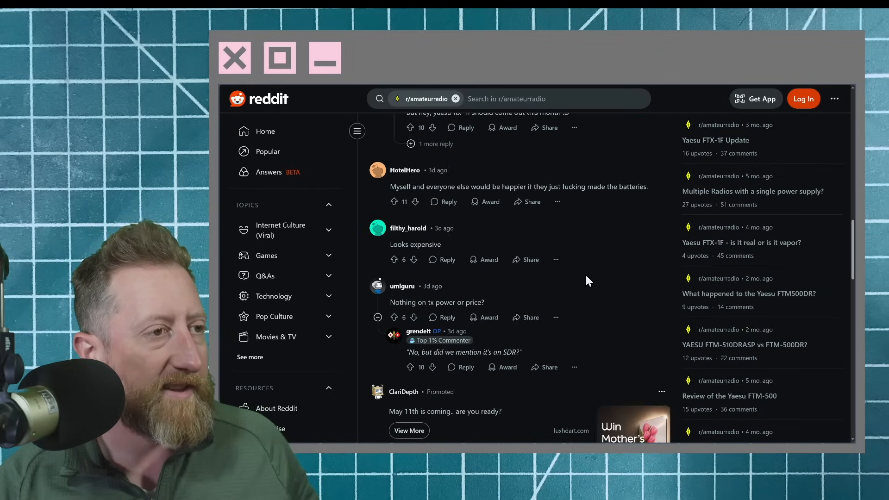
{"action": "double_click", "coordinate": [415, 244]}
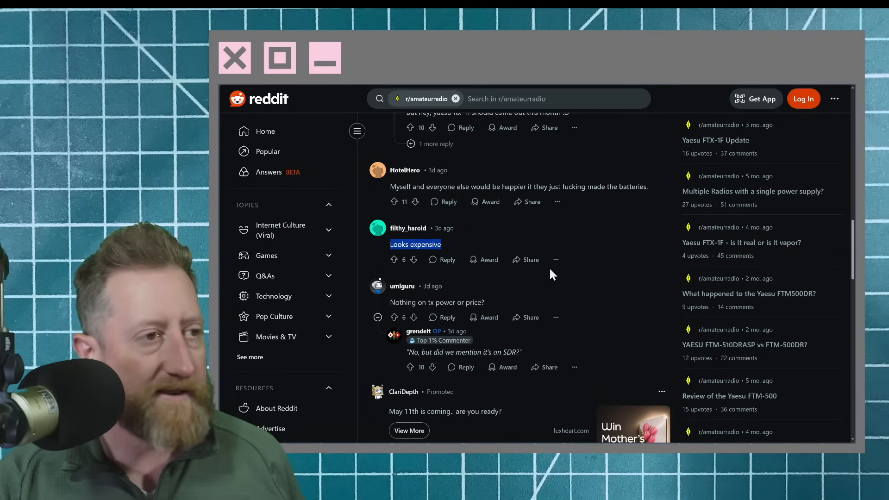
{"action": "mouse_move", "coordinate": [493, 306]}
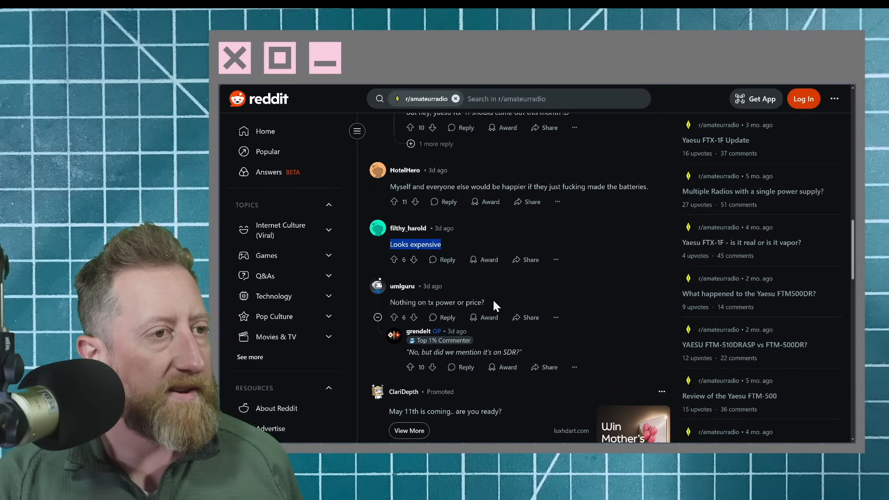
{"action": "scroll", "scroll_direction": "down", "scroll_amount": 3}
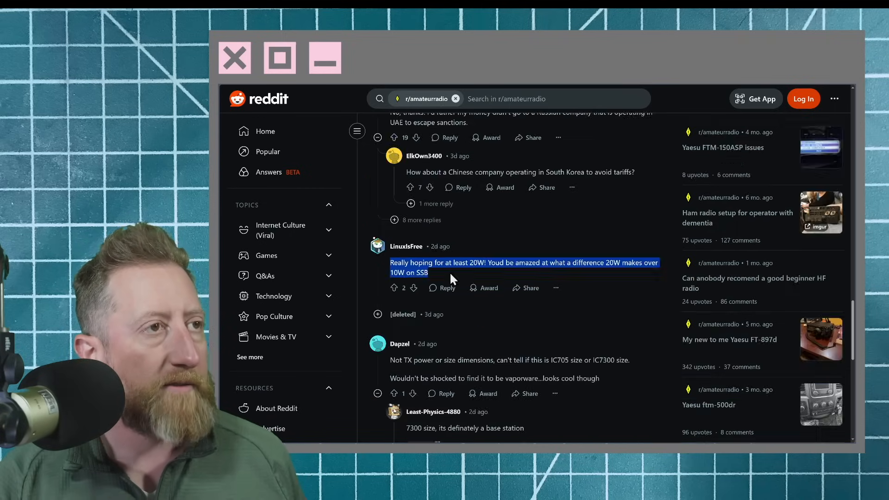
{"action": "scroll", "scroll_direction": "up", "scroll_amount": 3}
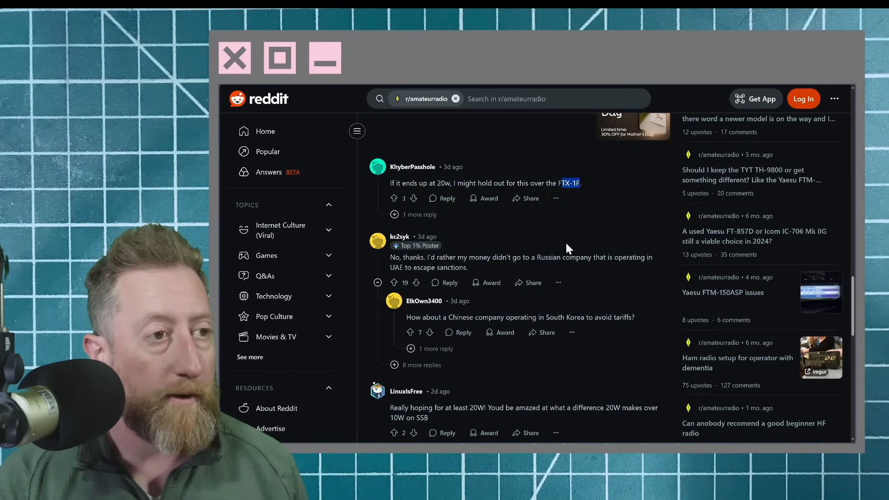
{"action": "scroll", "scroll_direction": "down", "scroll_amount": 3}
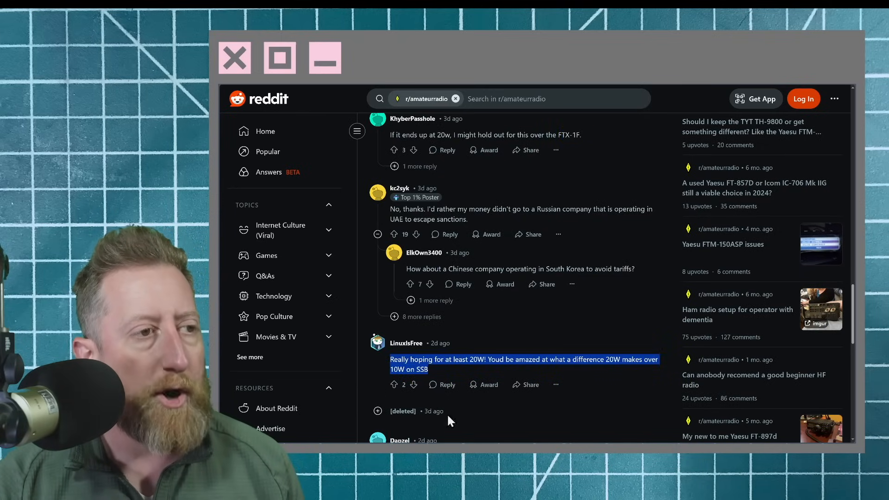
{"action": "scroll", "scroll_direction": "down", "scroll_amount": 3}
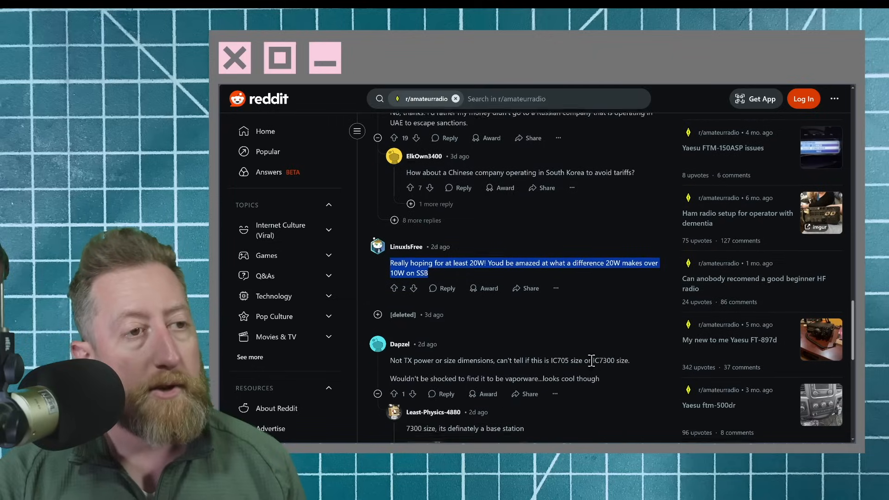
{"action": "mouse_move", "coordinate": [608, 311]}
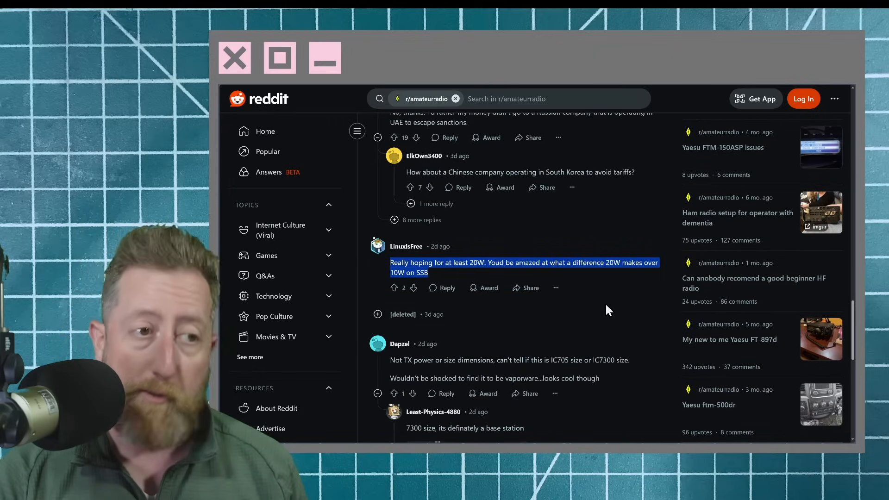
{"action": "scroll", "scroll_direction": "down", "scroll_amount": 3}
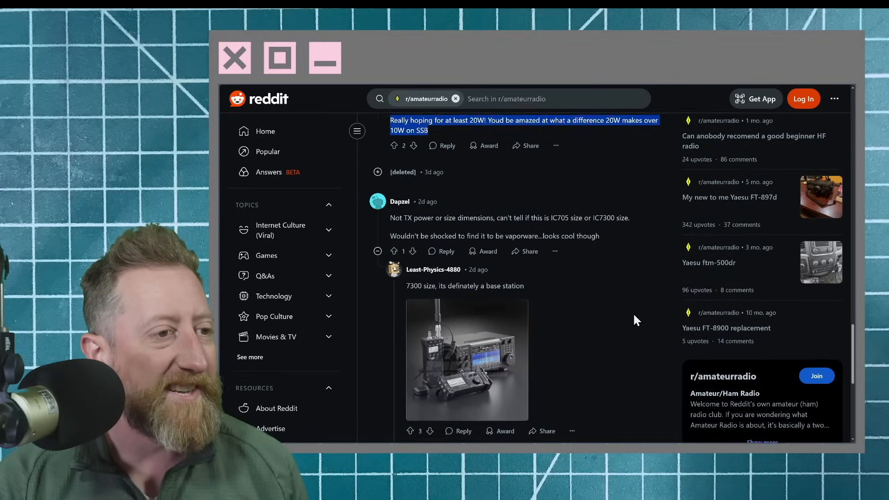
{"action": "scroll", "scroll_direction": "down", "scroll_amount": 3}
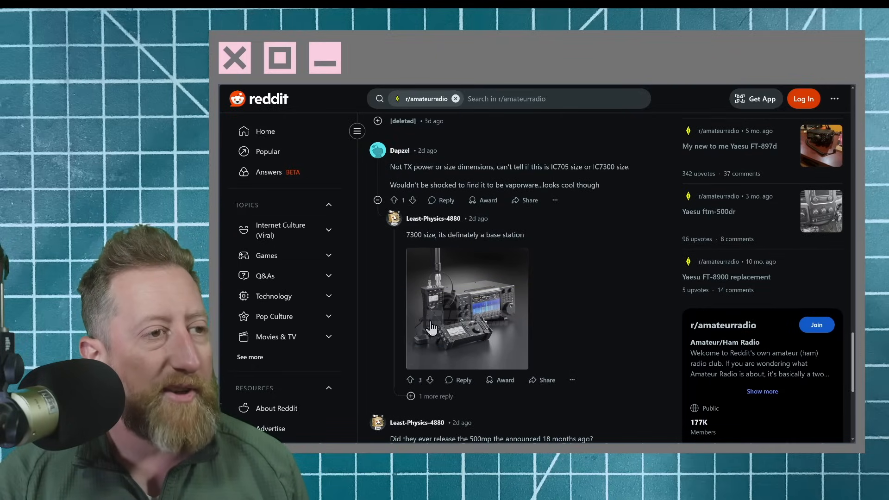
{"action": "mouse_move", "coordinate": [400, 179]}
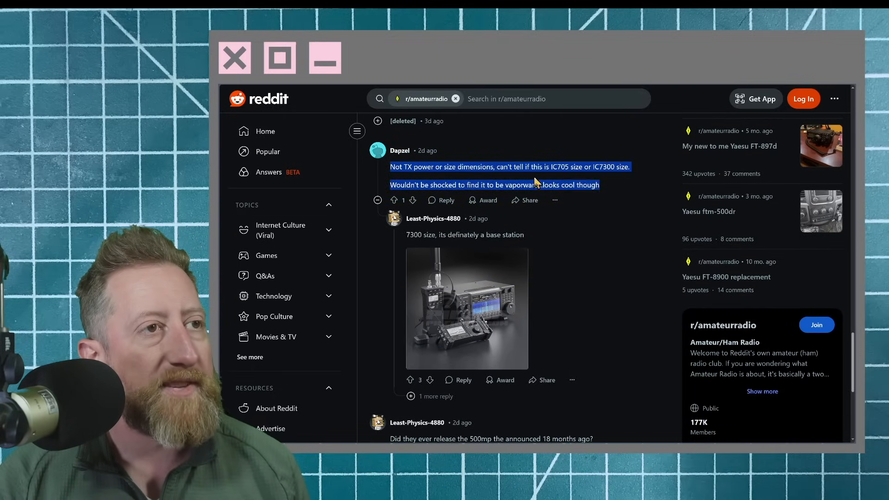
{"action": "mouse_move", "coordinate": [617, 189]}
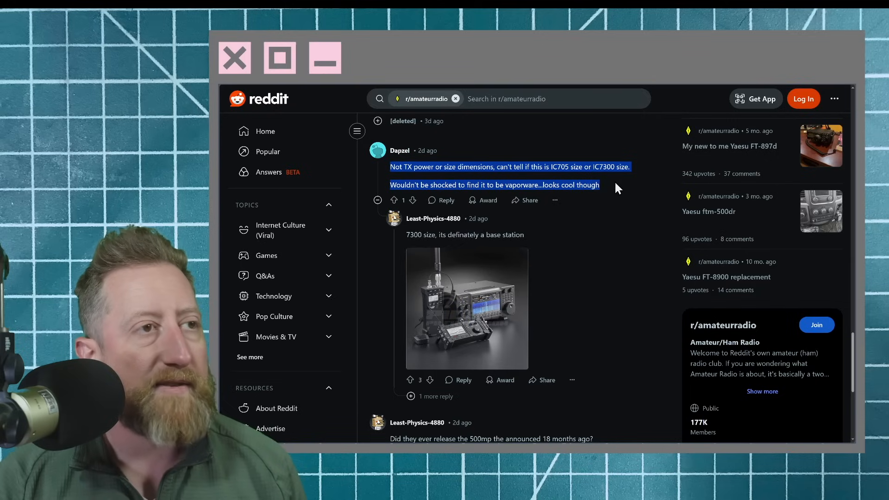
{"action": "mouse_move", "coordinate": [546, 202]}
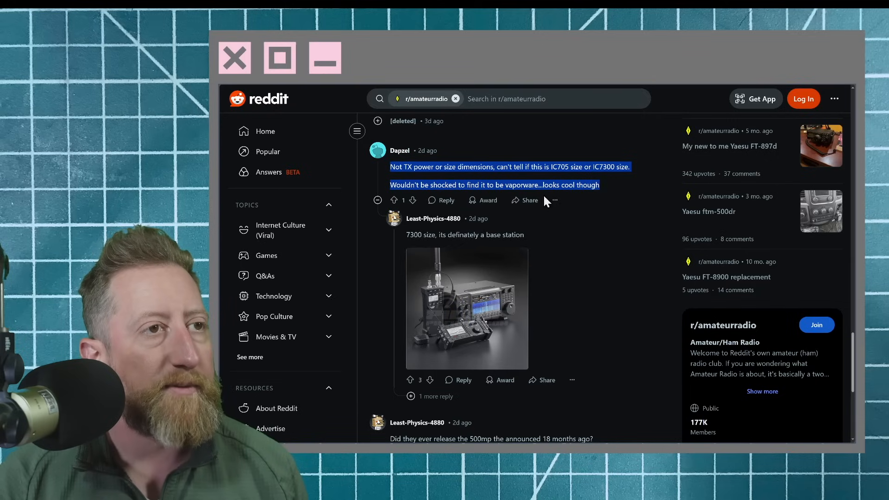
{"action": "mouse_move", "coordinate": [600, 253]}
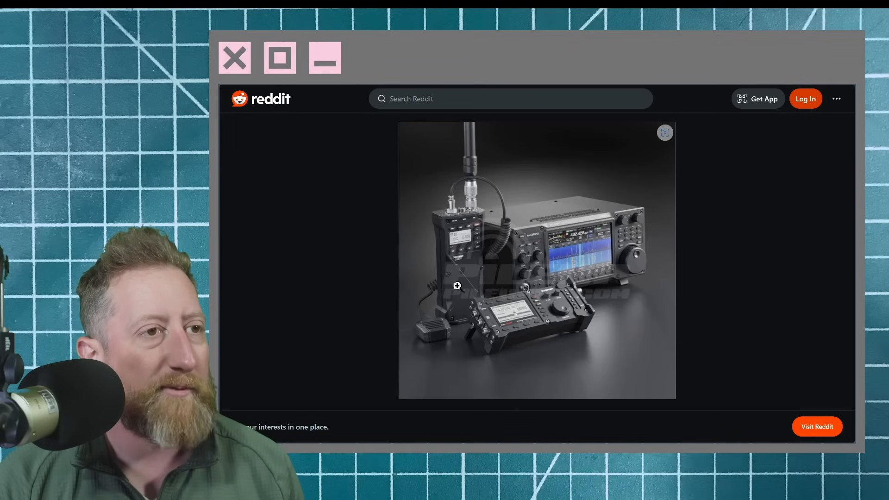
{"action": "mouse_move", "coordinate": [504, 276]}
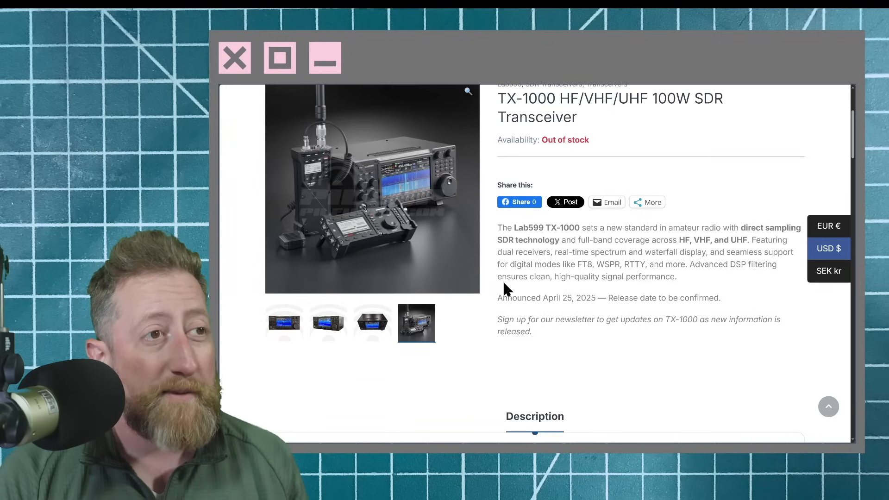
- Scroll up on the TX-1000 product page to compare its lineup photo
{"action": "scroll", "scroll_direction": "up", "scroll_amount": 3}
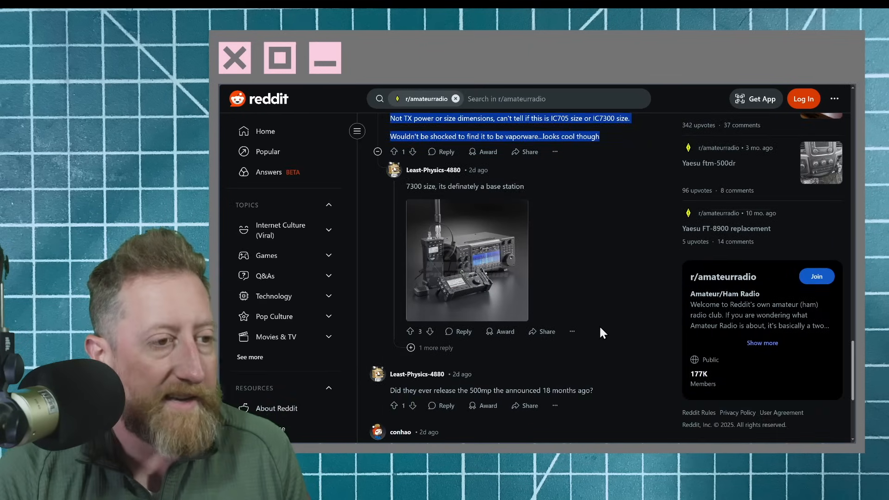
{"action": "scroll", "scroll_direction": "down", "scroll_amount": 3}
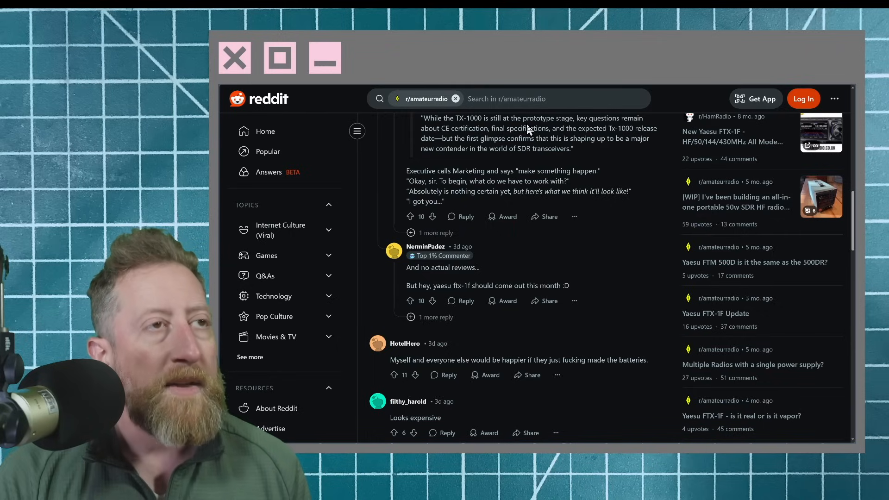
{"action": "mouse_move", "coordinate": [526, 129]}
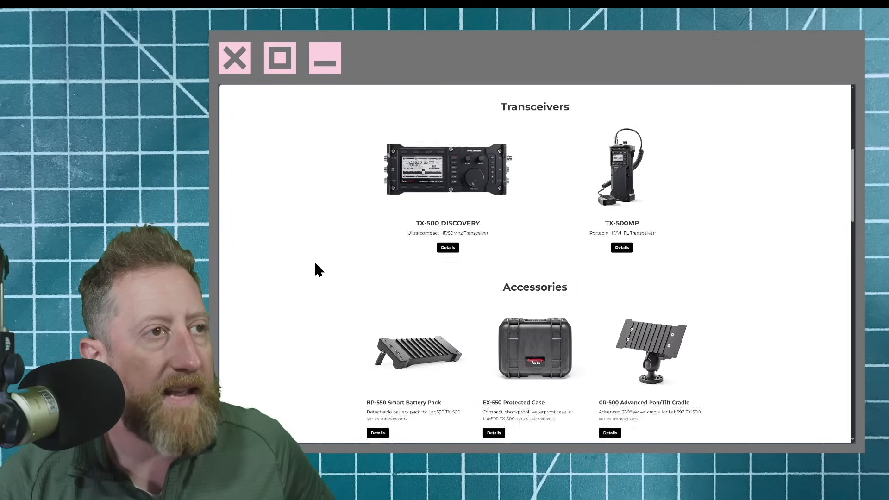
- Browse the Lab599 TX-500 accessories, from battery pack and case to the CW adapters
{"action": "scroll", "scroll_direction": "up", "scroll_amount": 3}
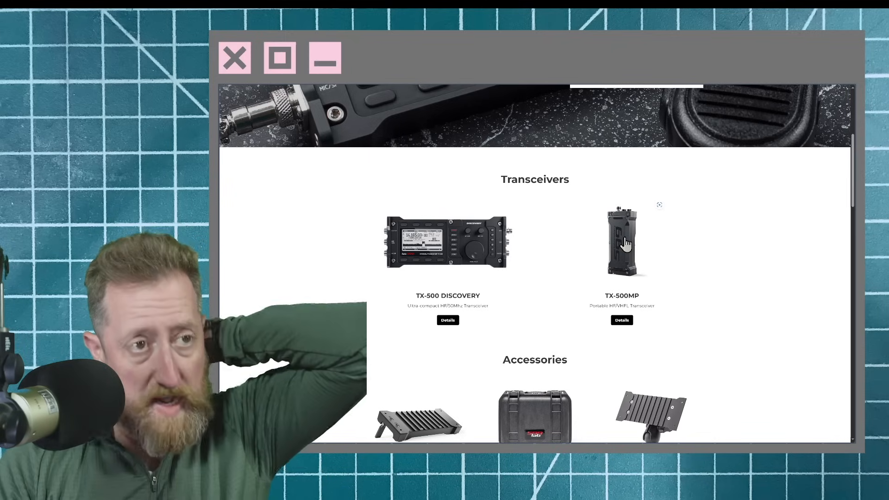
{"action": "mouse_move", "coordinate": [700, 262]}
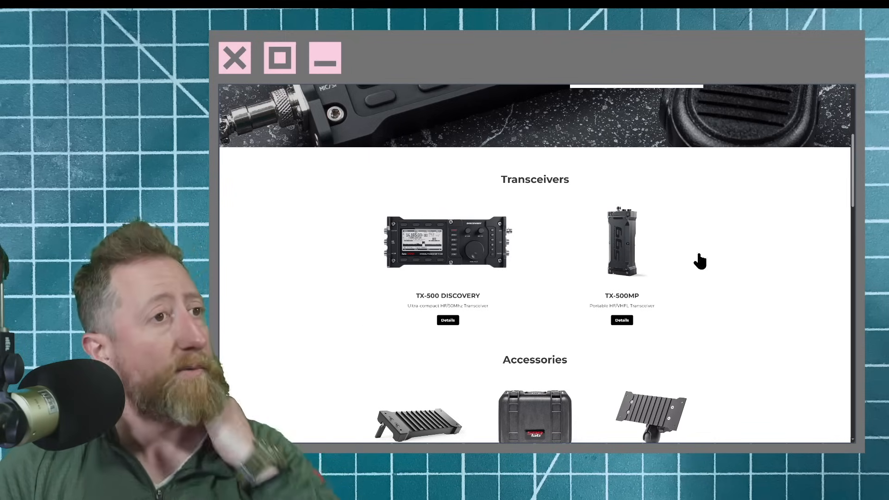
{"action": "mouse_move", "coordinate": [636, 250]}
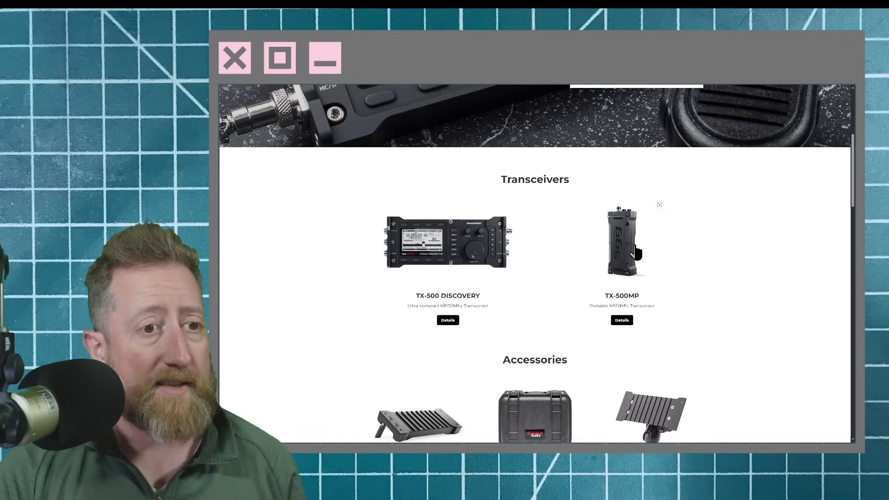
{"action": "mouse_move", "coordinate": [702, 282]}
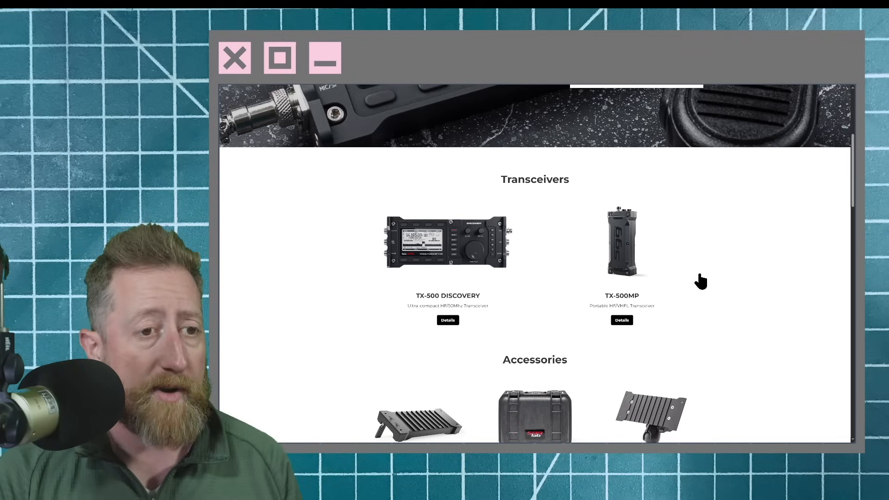
{"action": "scroll", "scroll_direction": "down", "scroll_amount": 3}
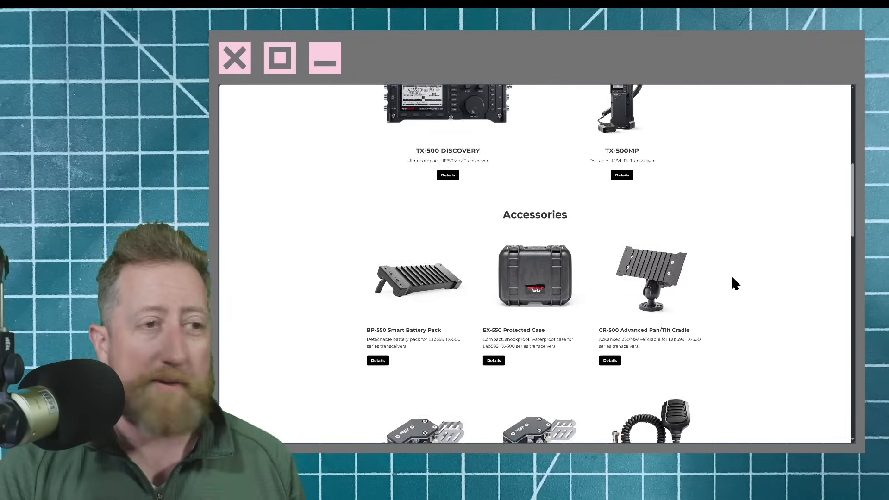
{"action": "scroll", "scroll_direction": "down", "scroll_amount": 3}
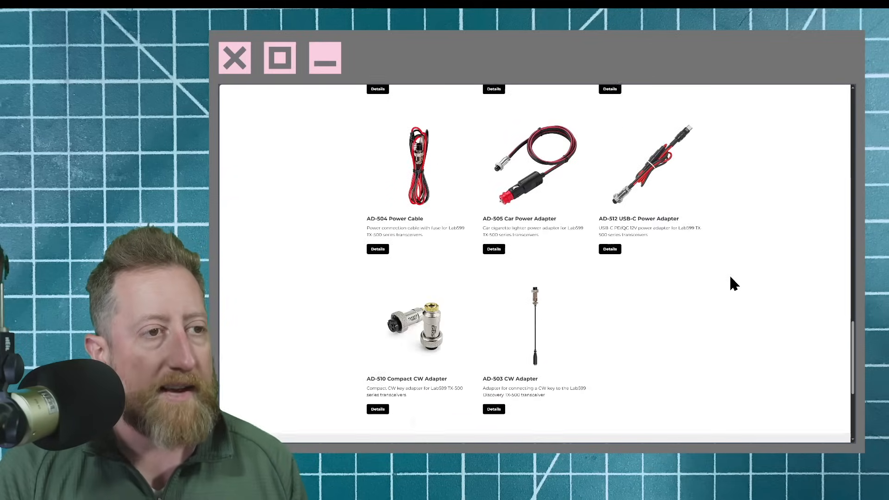
{"action": "scroll", "scroll_direction": "up", "scroll_amount": 3}
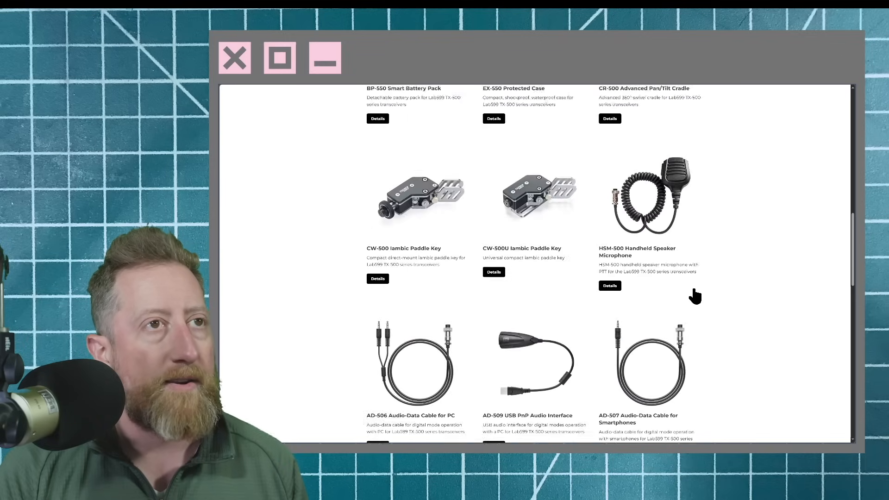
{"action": "scroll", "scroll_direction": "up", "scroll_amount": 3}
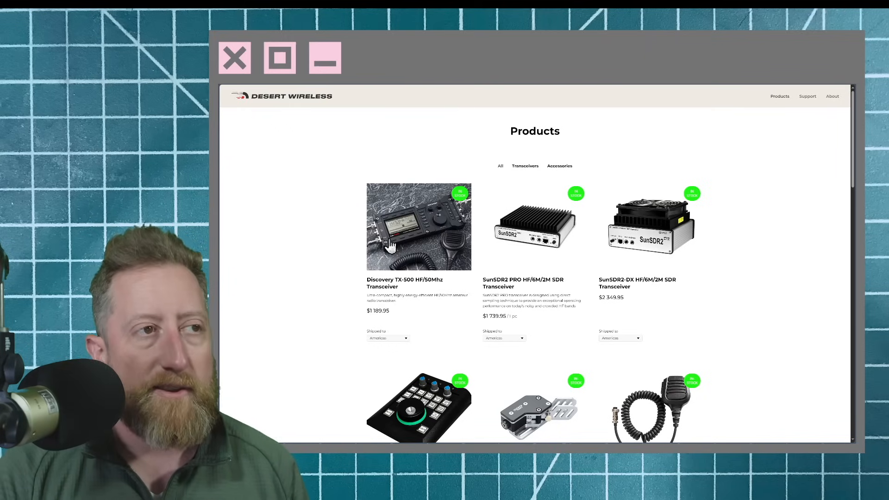
- Scroll the Desert Wireless catalogue from the $1,189.95 Discovery TX-500 down to the footer
{"action": "scroll", "scroll_direction": "down", "scroll_amount": 3}
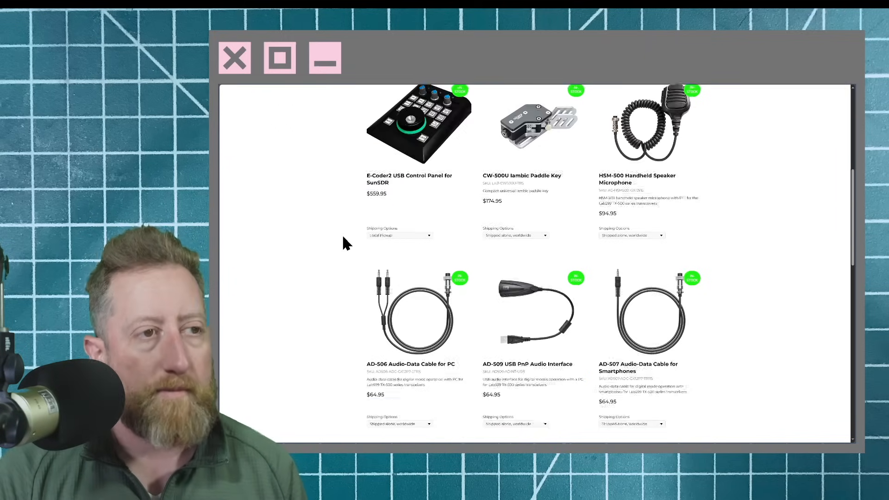
{"action": "scroll", "scroll_direction": "down", "scroll_amount": 3}
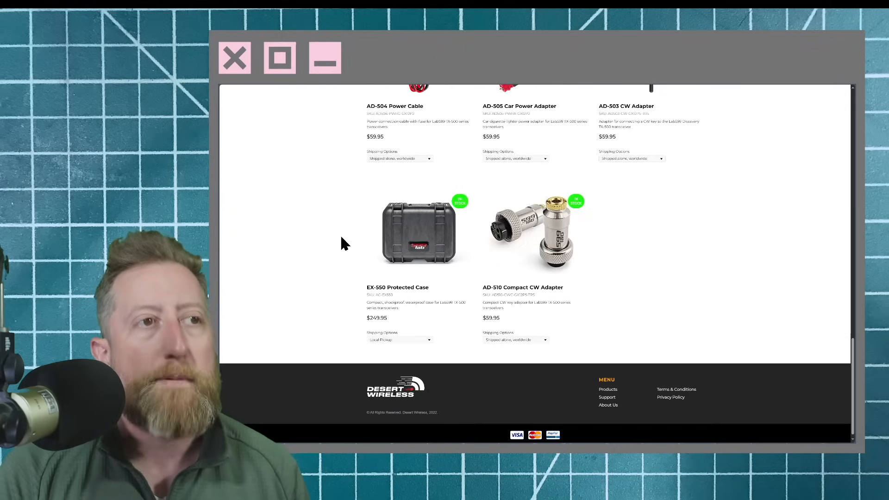
{"action": "scroll", "scroll_direction": "up", "scroll_amount": 3}
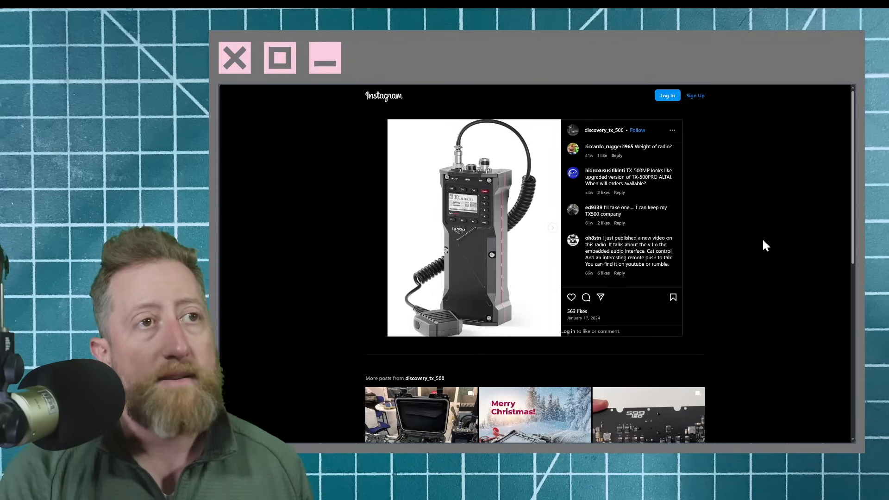
{"action": "mouse_move", "coordinate": [587, 159]}
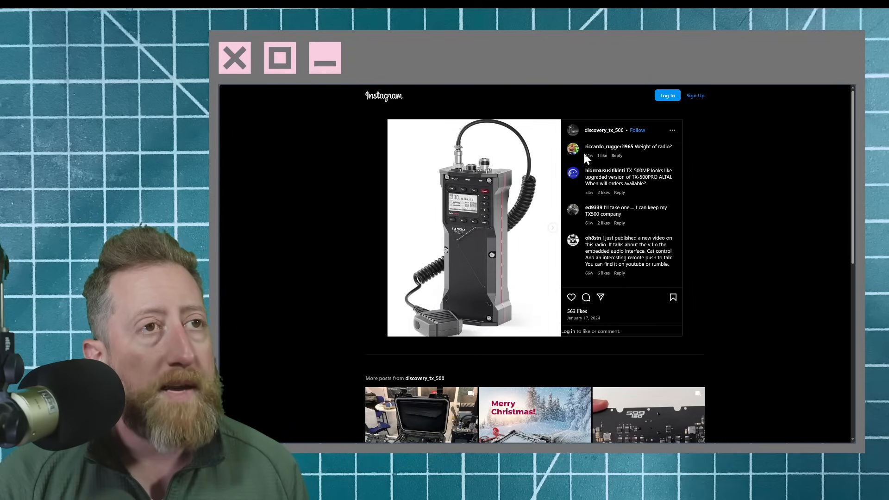
- Scroll past the TX-500MP post to the 'More posts' grid and back
{"action": "scroll", "scroll_direction": "down", "scroll_amount": 3}
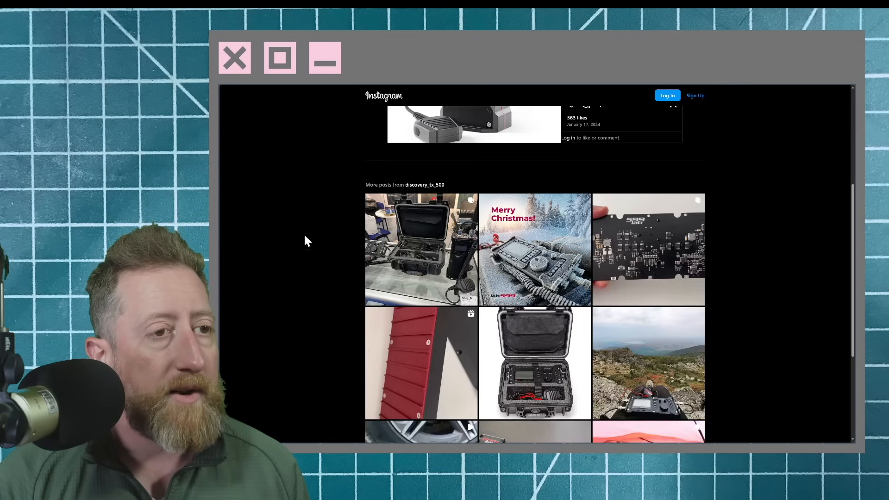
{"action": "mouse_move", "coordinate": [325, 251]}
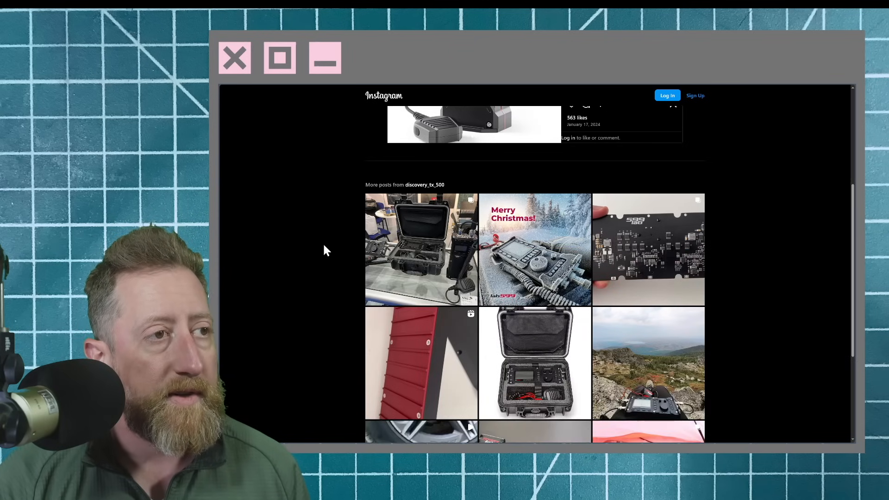
{"action": "scroll", "scroll_direction": "down", "scroll_amount": 3}
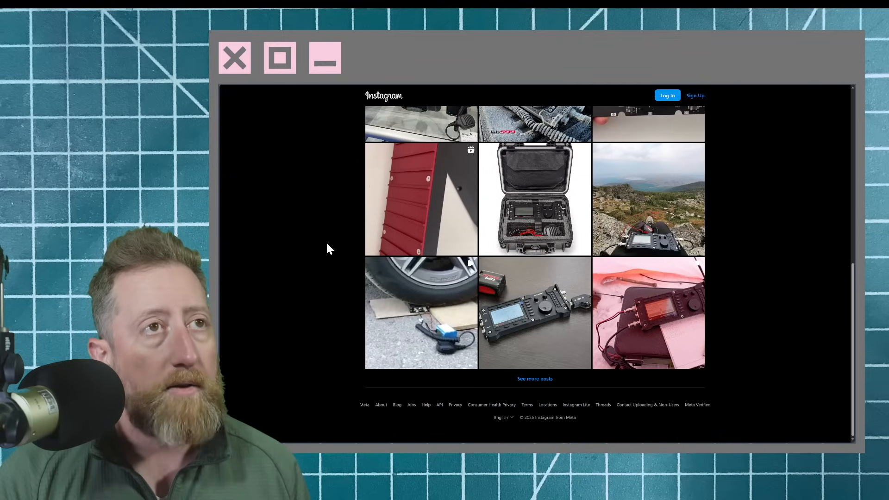
{"action": "scroll", "scroll_direction": "up", "scroll_amount": 3}
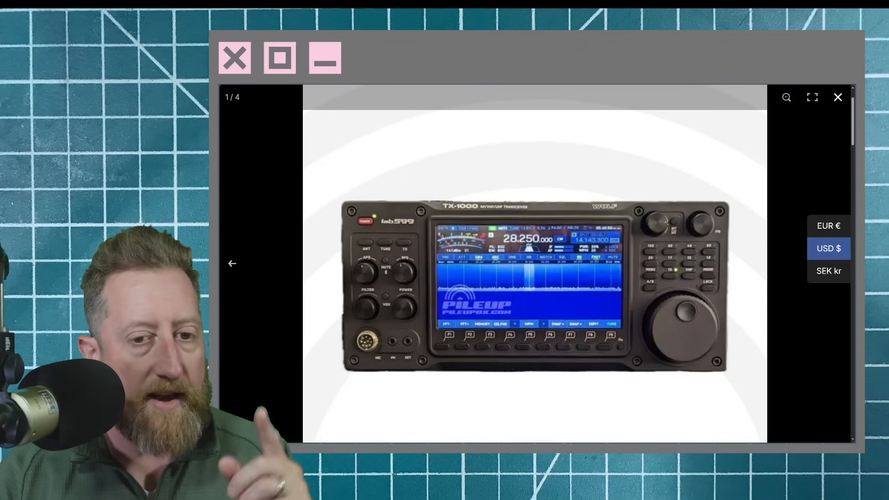
- Switch to the Google 'wolf all band radio' results showing Wolf SDR listings
{"action": "left_click", "coordinate": [839, 97]}
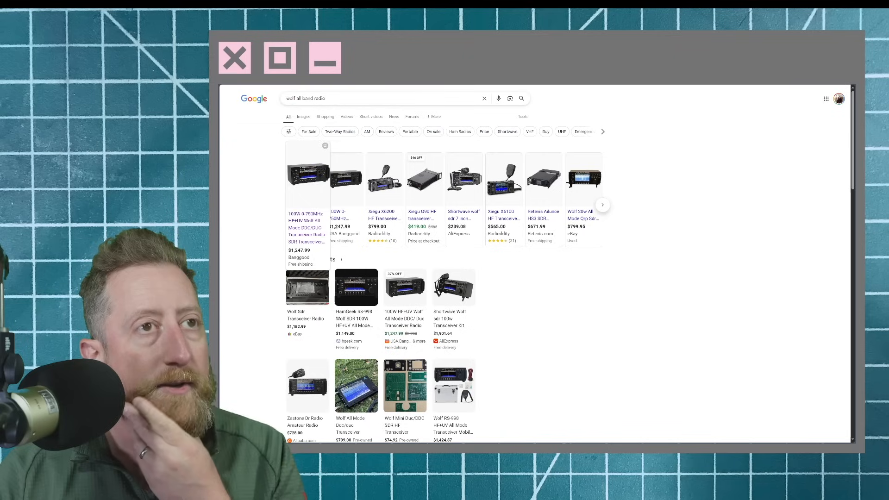
{"action": "mouse_move", "coordinate": [684, 287]}
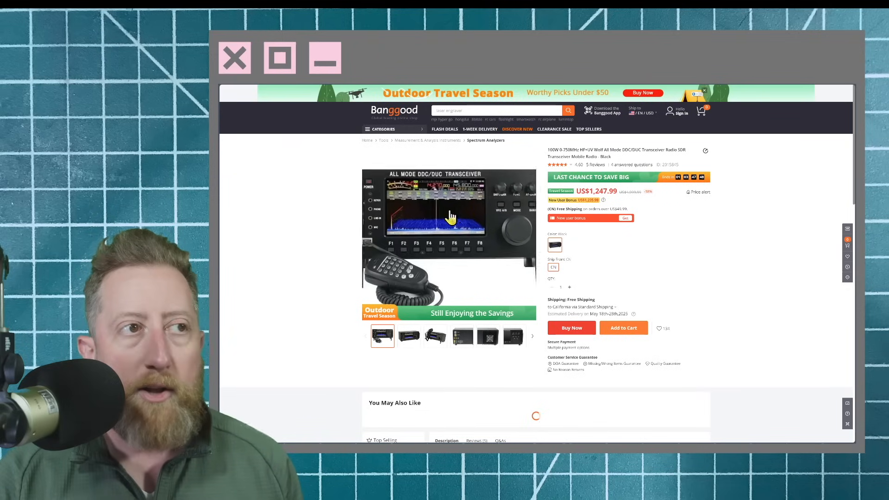
- View the second and another product photo of the Banggood Wolf transceiver
{"action": "left_click", "coordinate": [409, 336]}
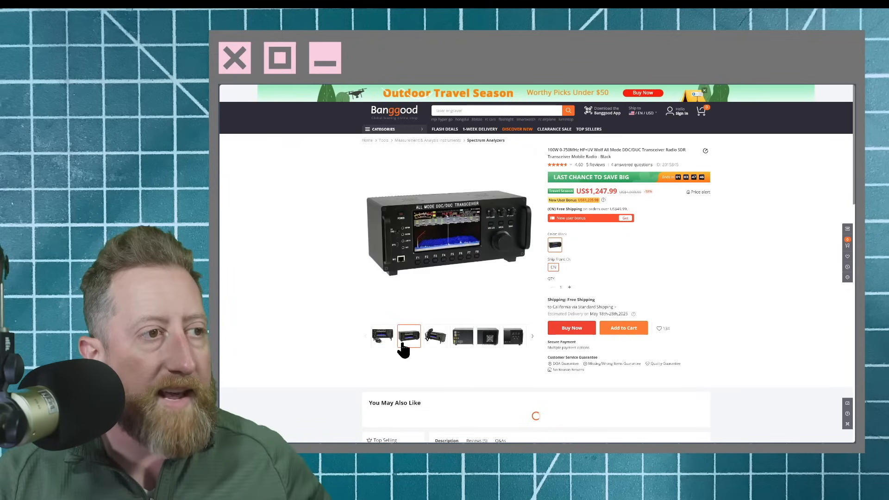
{"action": "left_click", "coordinate": [381, 336]}
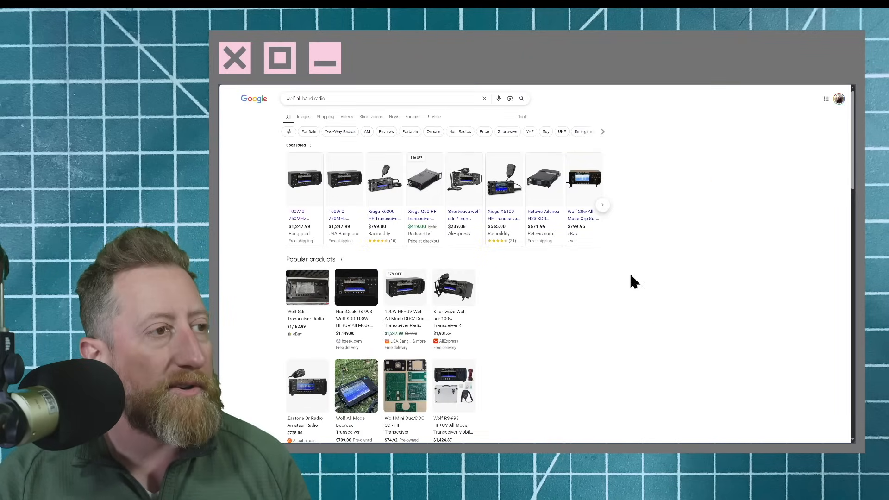
- Scroll the Google results down to the Ham Imports 'UA3REO Wolf' link
{"action": "scroll", "scroll_direction": "down", "scroll_amount": 3}
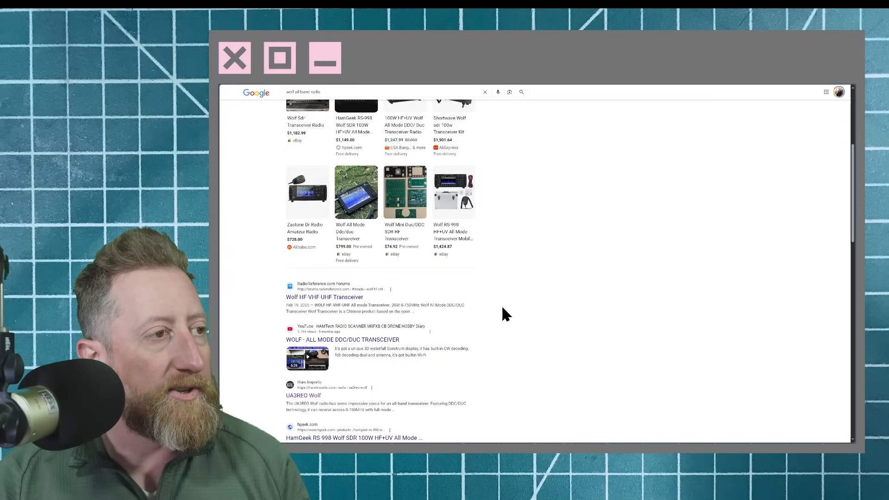
{"action": "scroll", "scroll_direction": "down", "scroll_amount": 3}
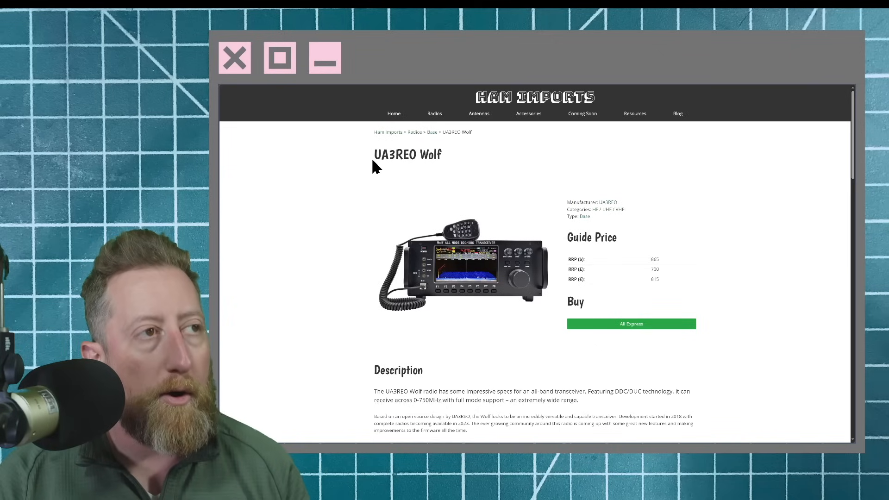
- Highlight the UA3REO Wolf name and transmit range spec, then return to Banggood
{"action": "double_click", "coordinate": [407, 154]}
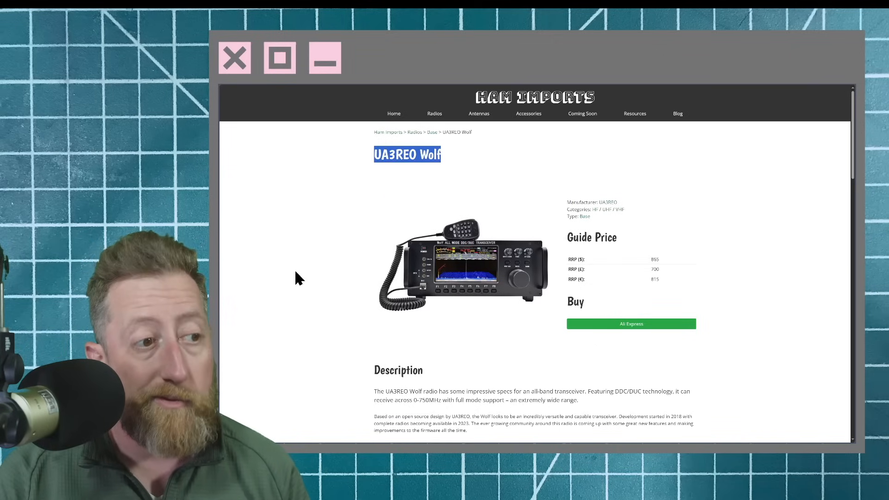
{"action": "mouse_move", "coordinate": [317, 357]}
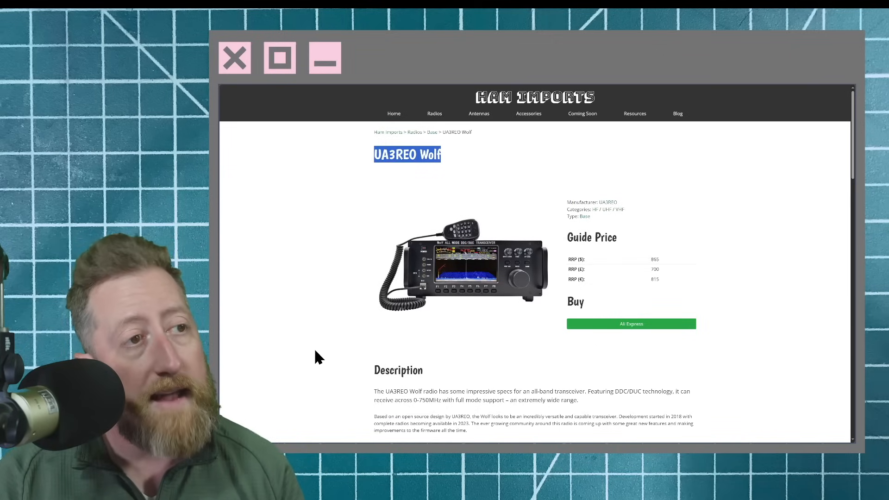
{"action": "mouse_move", "coordinate": [601, 267]}
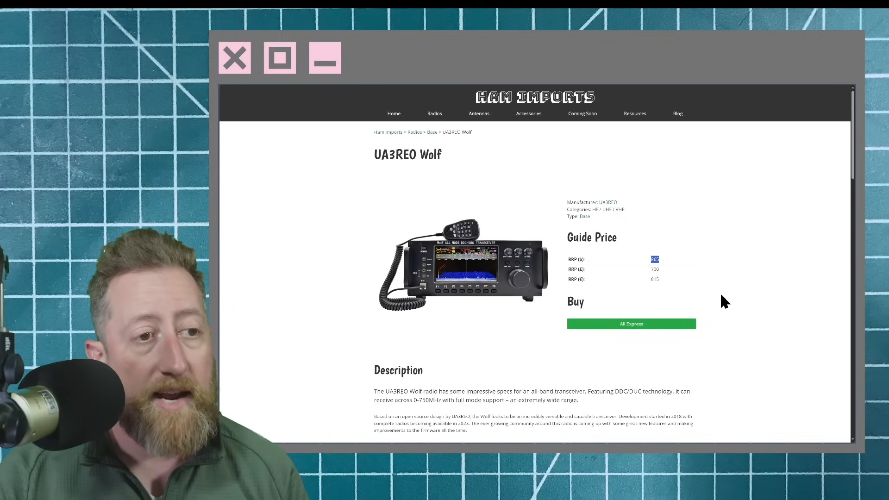
{"action": "scroll", "scroll_direction": "down", "scroll_amount": 3}
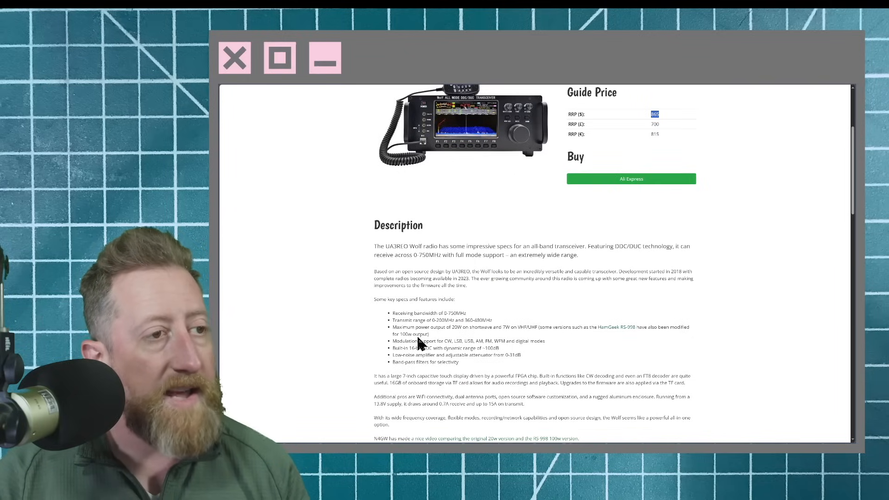
{"action": "double_click", "coordinate": [401, 320]}
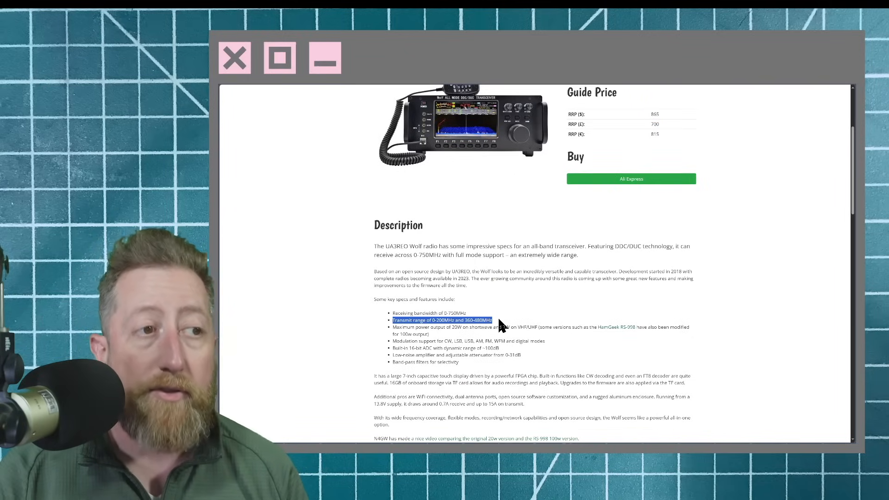
{"action": "mouse_move", "coordinate": [776, 332]}
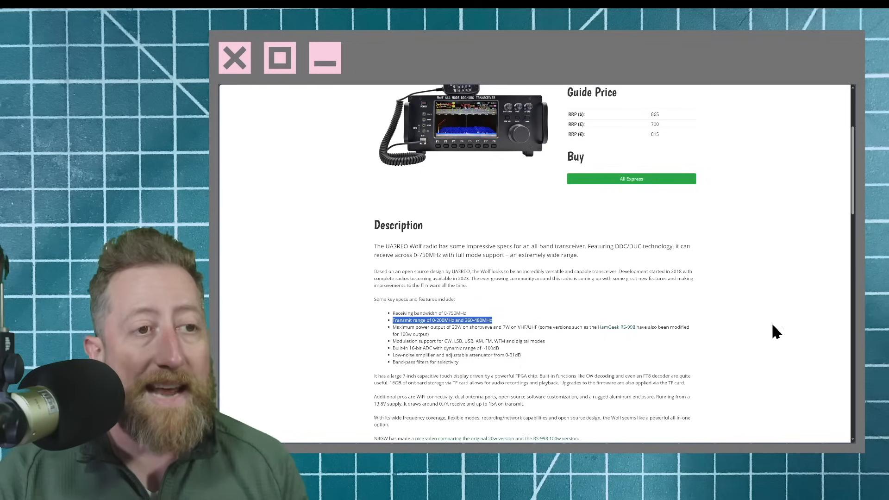
{"action": "mouse_move", "coordinate": [448, 338]}
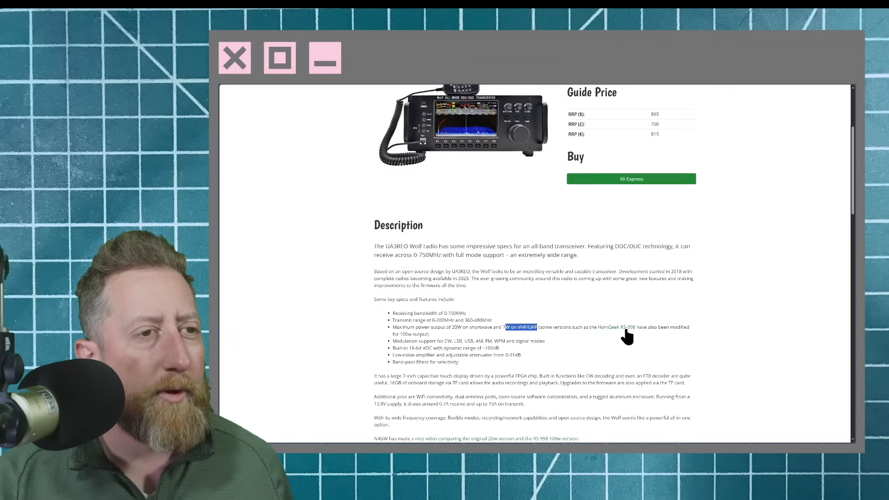
{"action": "left_click", "coordinate": [631, 179]}
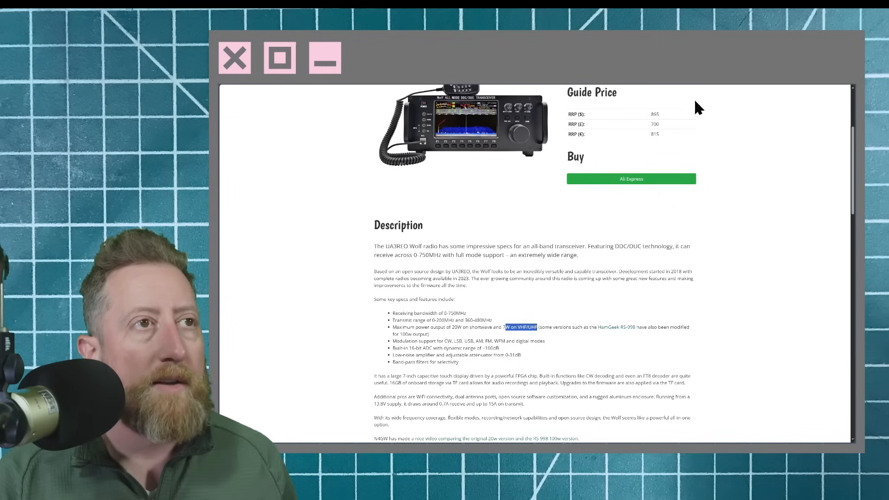
{"action": "left_click", "coordinate": [631, 179]}
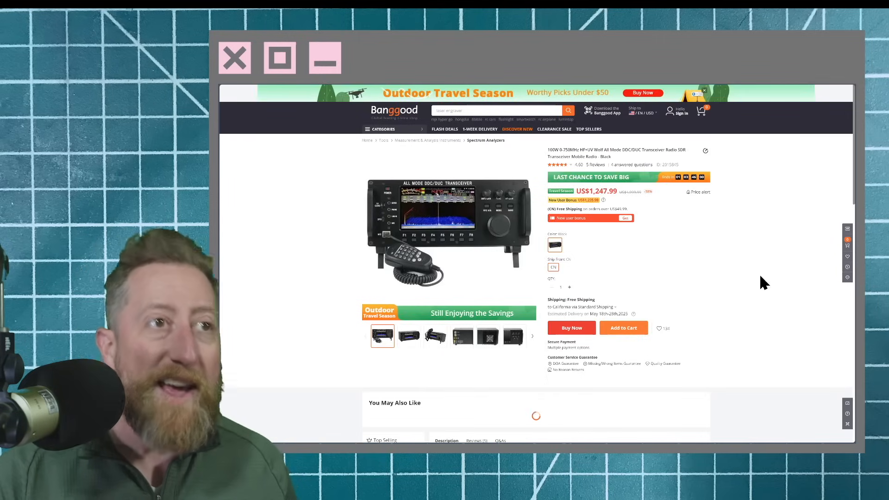
- Highlight the '100W 0-750MHz' title rating and show the front-panel close-up photo
{"action": "double_click", "coordinate": [558, 150]}
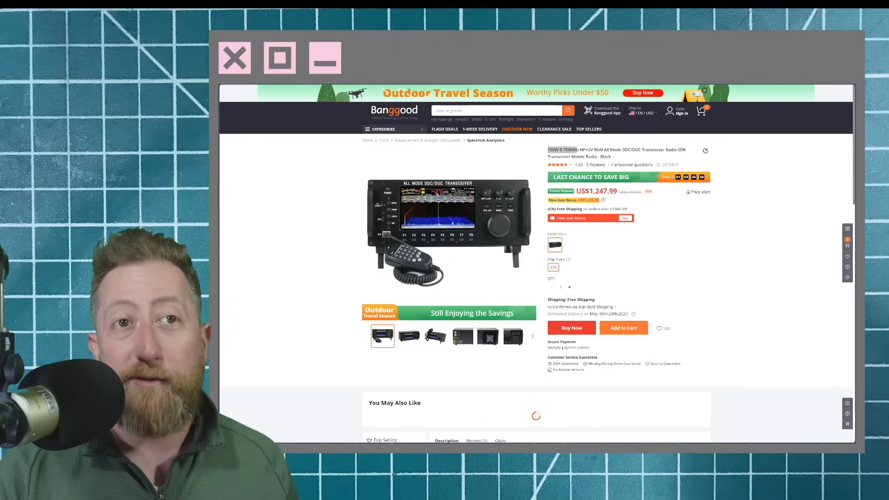
{"action": "left_click", "coordinate": [513, 336]}
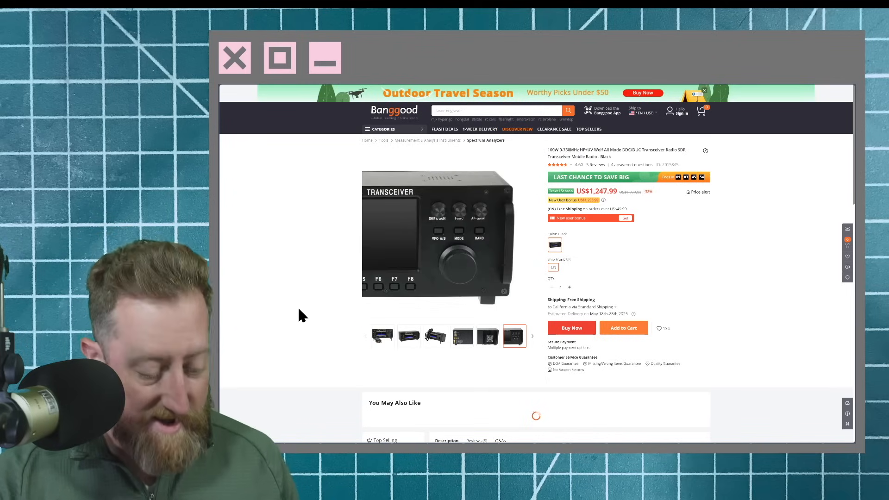